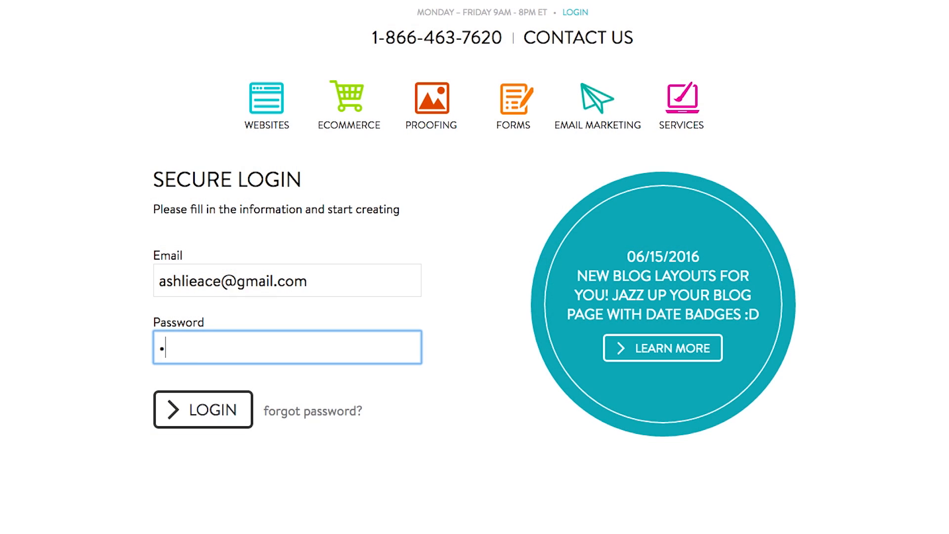
# Sign in to the PhotoBiz account with the password.
pyautogui.write('password')
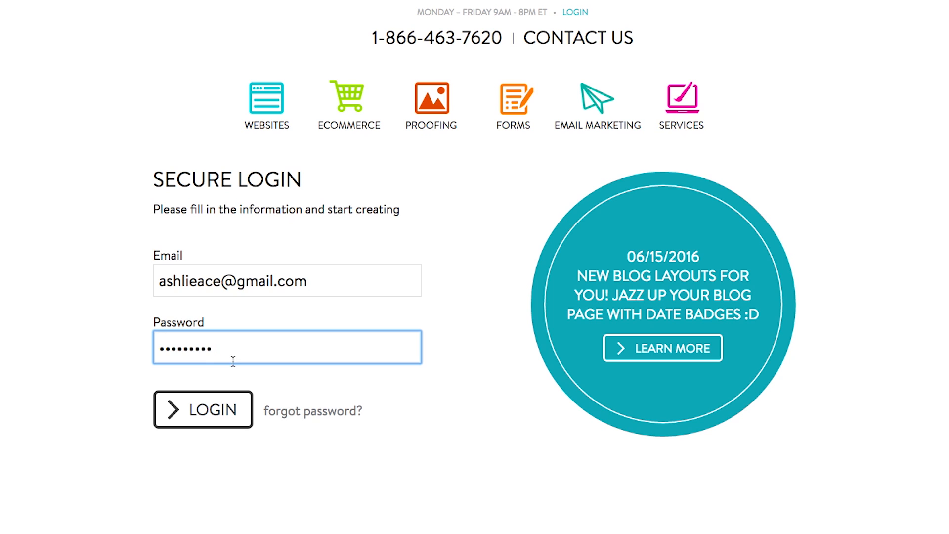
pyautogui.click(202, 410)
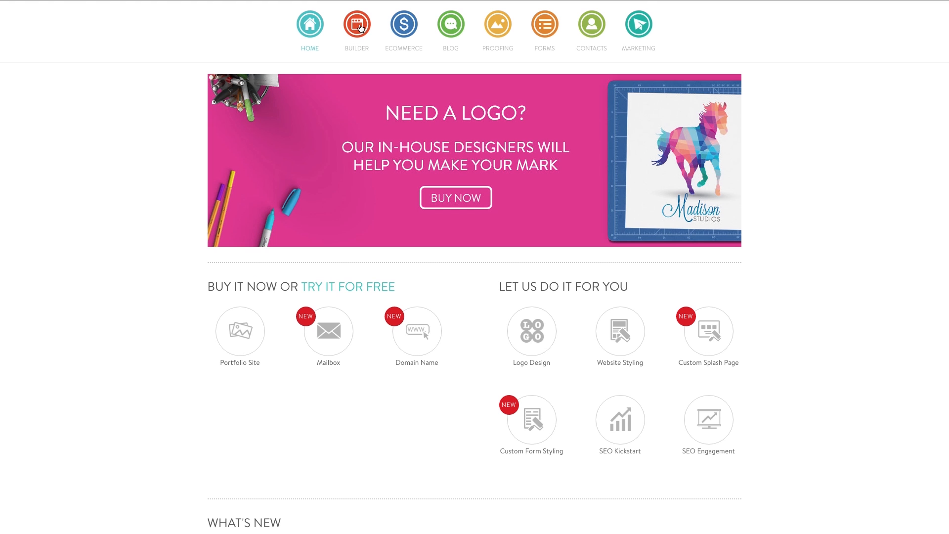
# Go to the Builder to reach the site's web pages list.
pyautogui.click(356, 24)
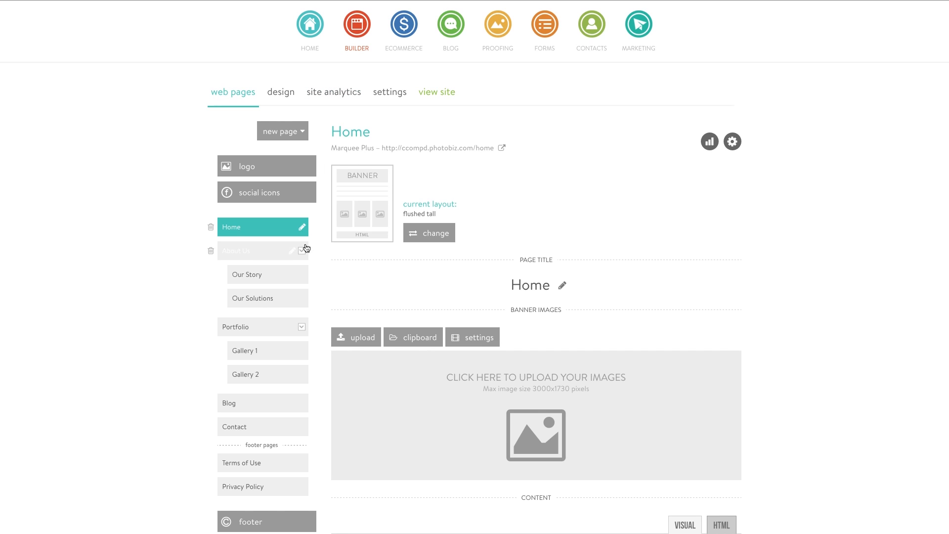
pyautogui.moveTo(267, 373)
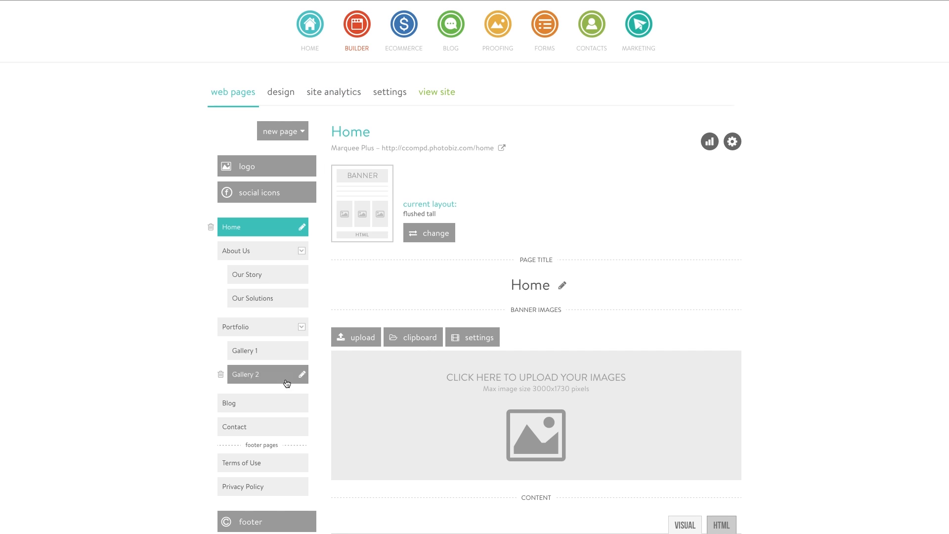
pyautogui.moveTo(266, 225)
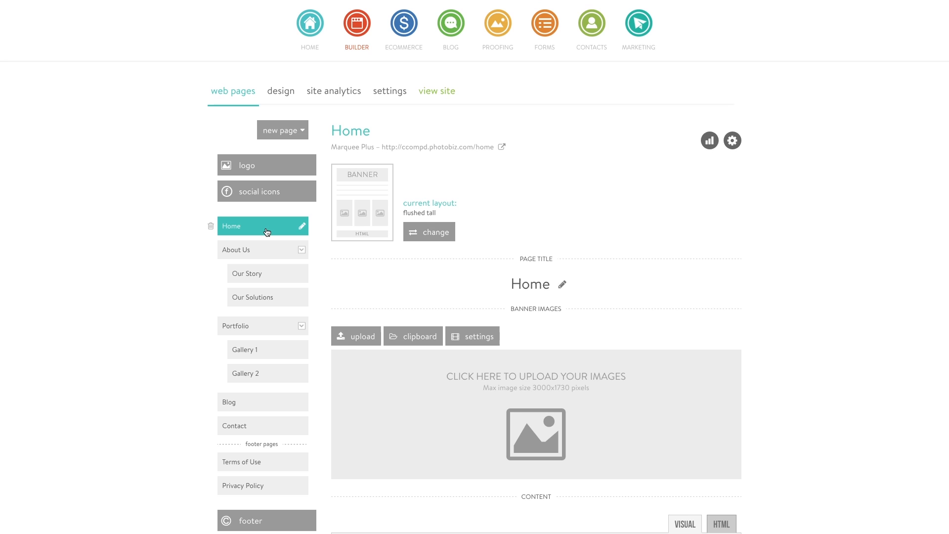
pyautogui.moveTo(265, 231)
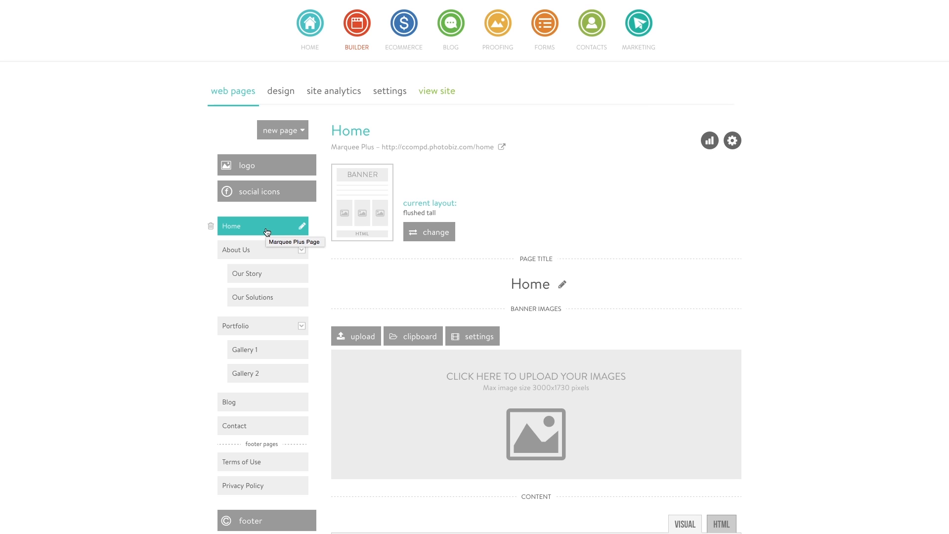
pyautogui.moveTo(370, 156)
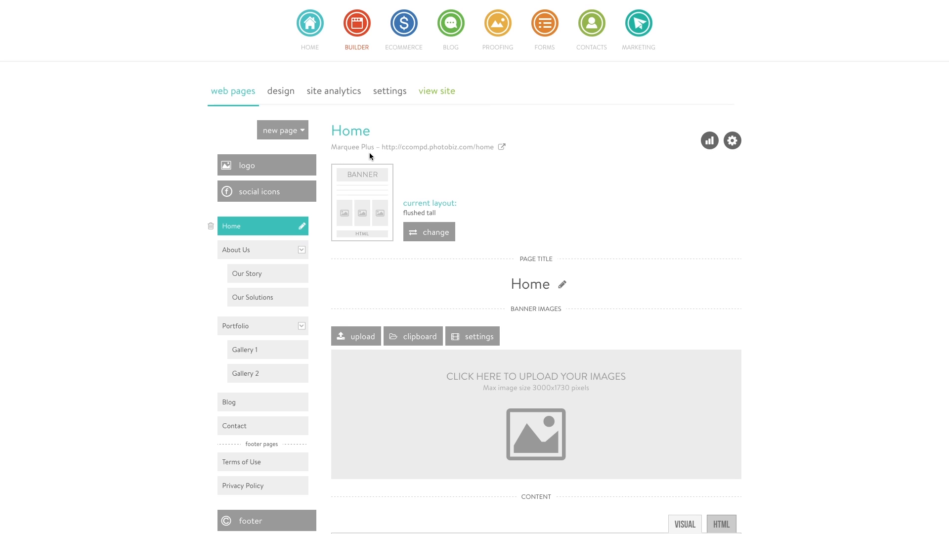
pyautogui.moveTo(384, 158)
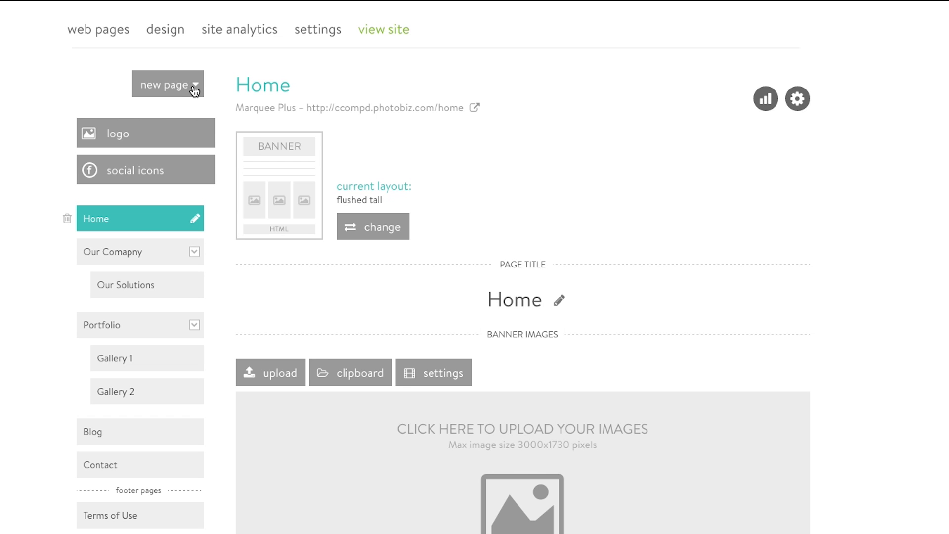
# Add a new information page under Our Comapny and rename it About Us.
pyautogui.click(163, 84)
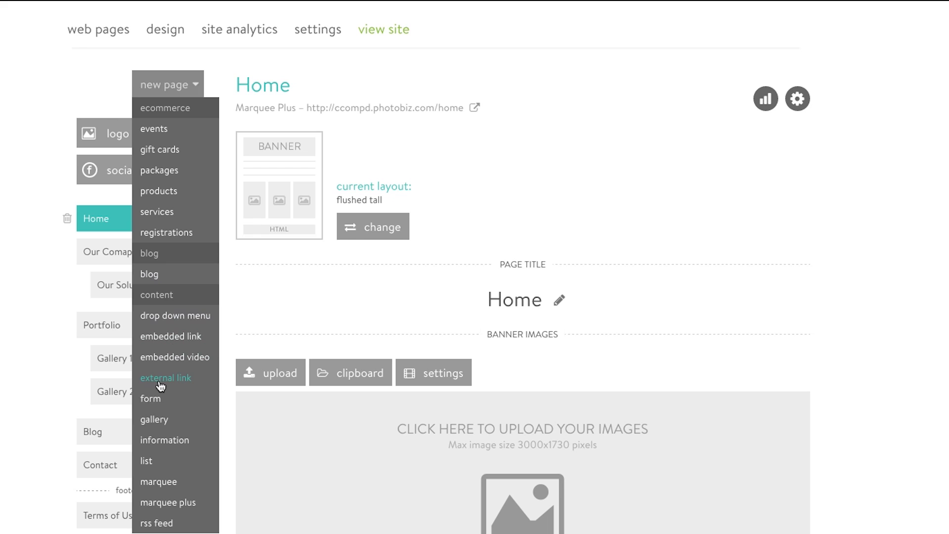
pyautogui.click(164, 441)
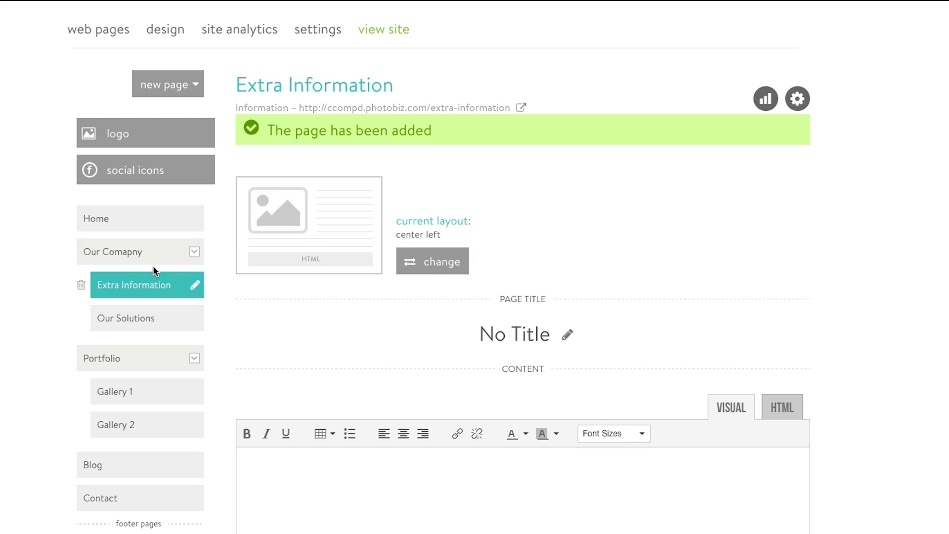
pyautogui.doubleClick(133, 284)
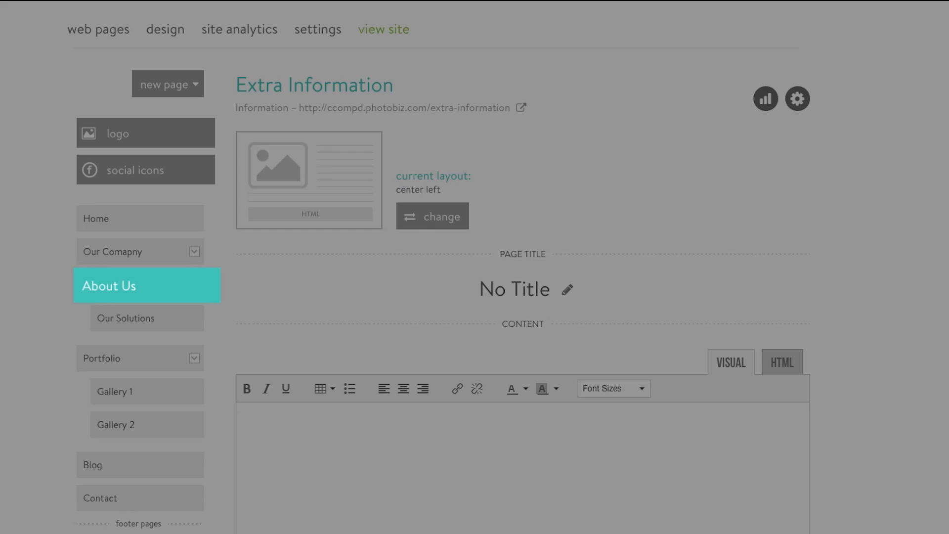
# Write the About Us content 'It all started with a camera....' in the Visual editor.
pyautogui.click(145, 285)
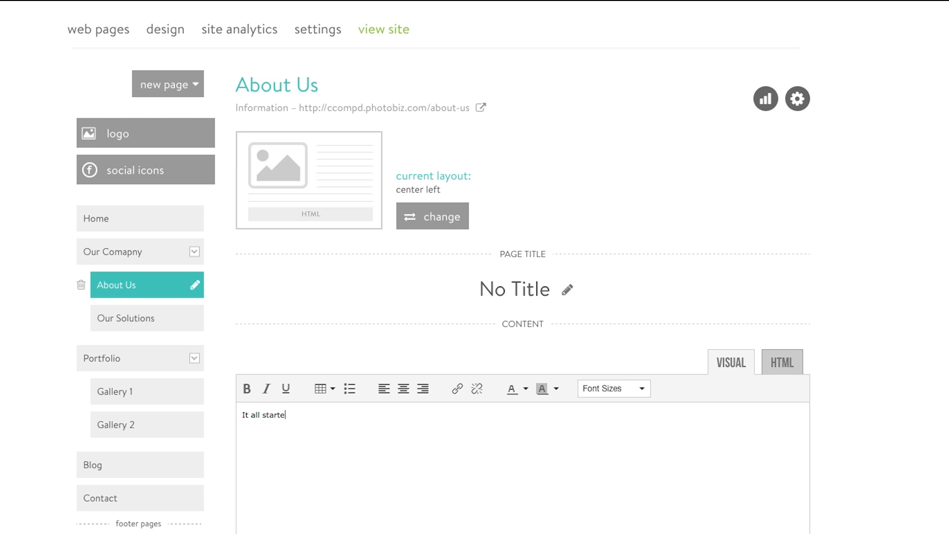
pyautogui.write('d with a')
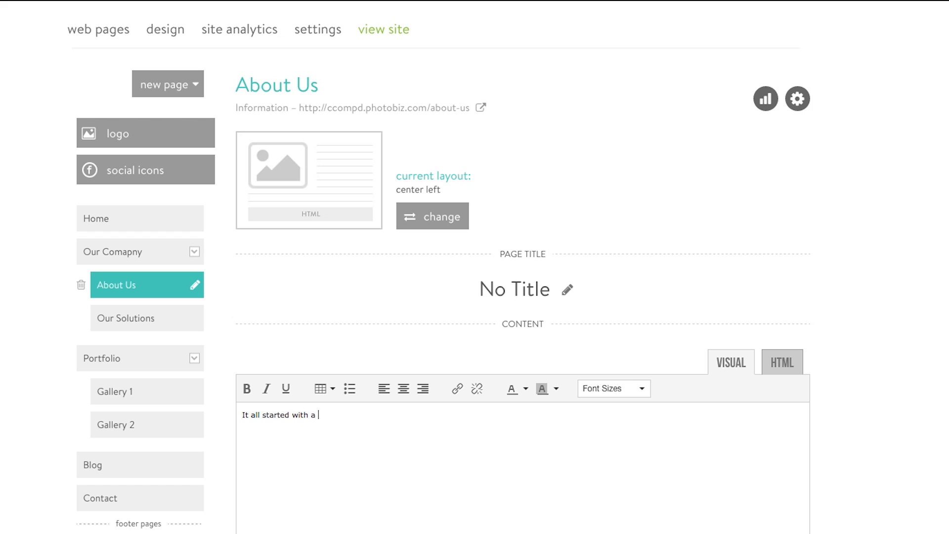
pyautogui.write('camera...')
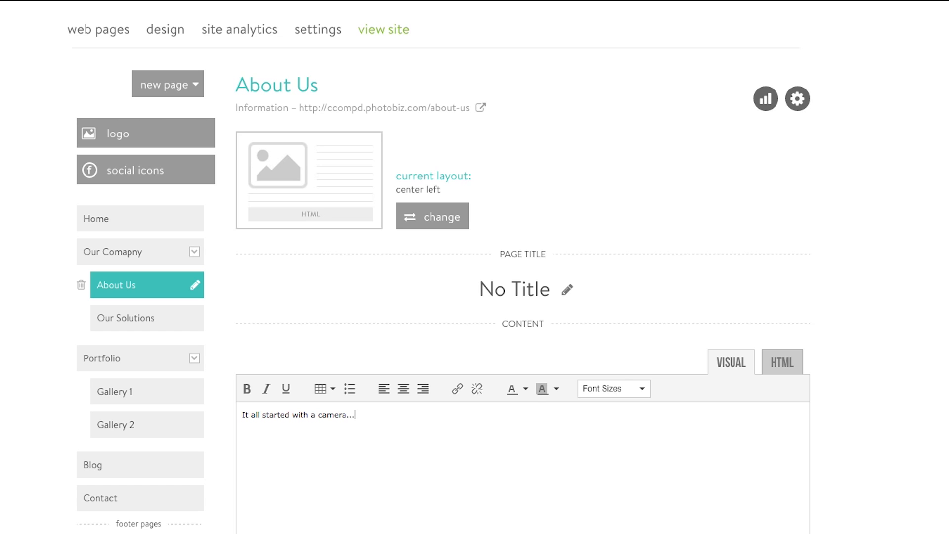
pyautogui.write('.')
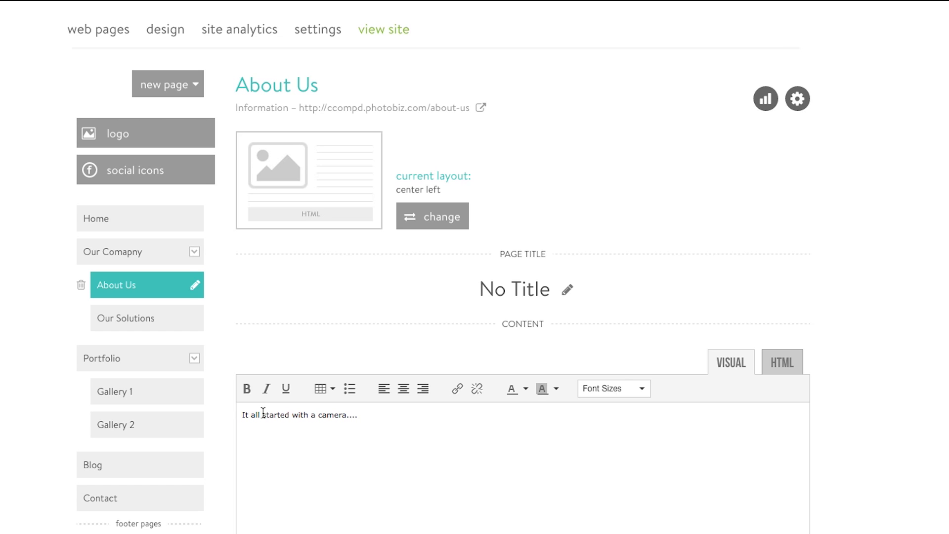
pyautogui.moveTo(228, 368)
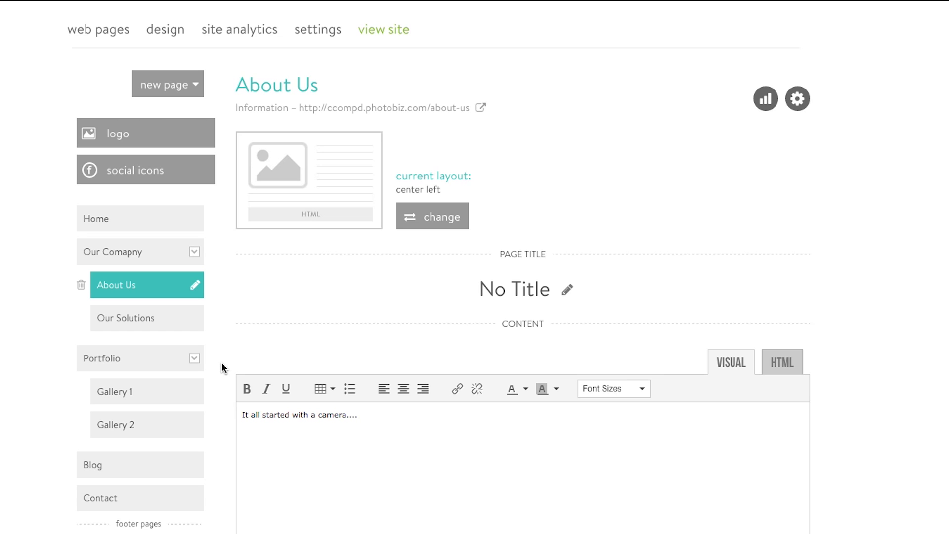
# Create a Portfolio drop-down menu page.
pyautogui.click(140, 219)
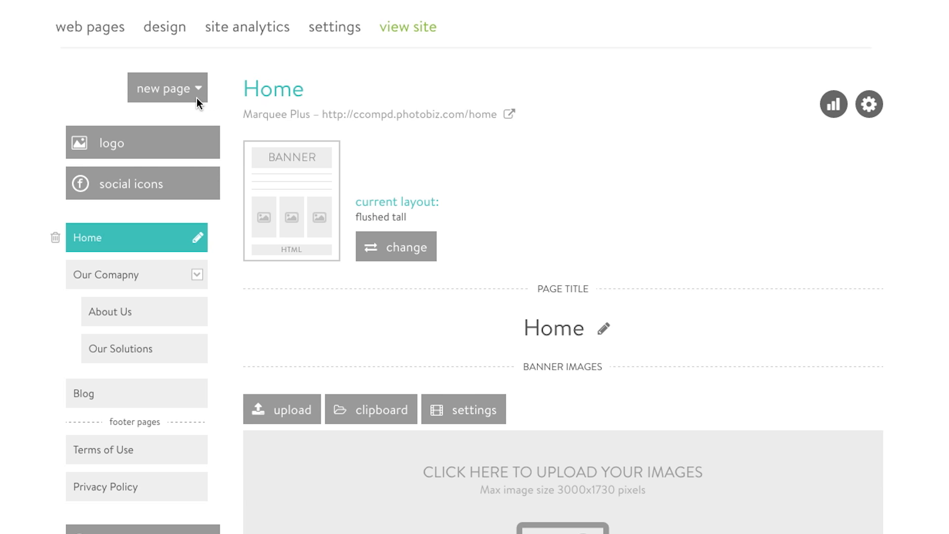
pyautogui.click(166, 88)
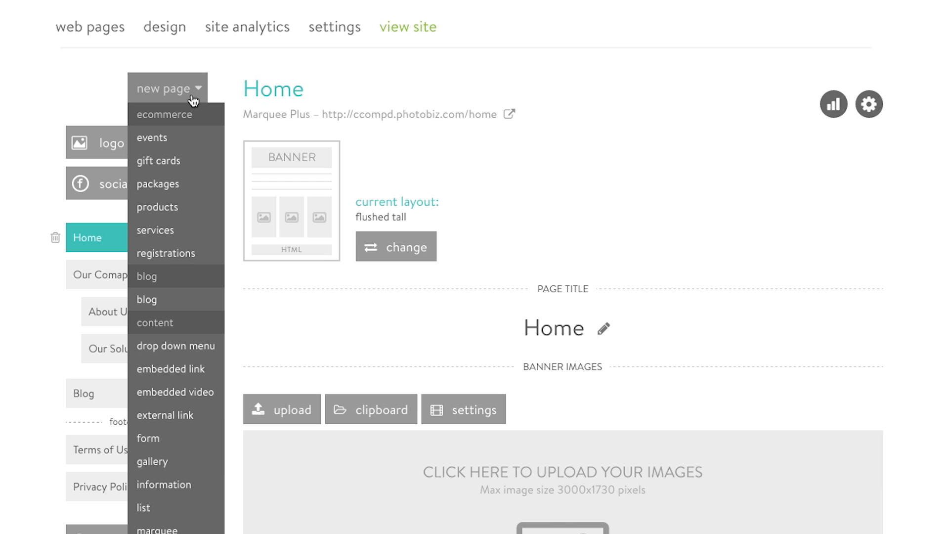
pyautogui.moveTo(176, 346)
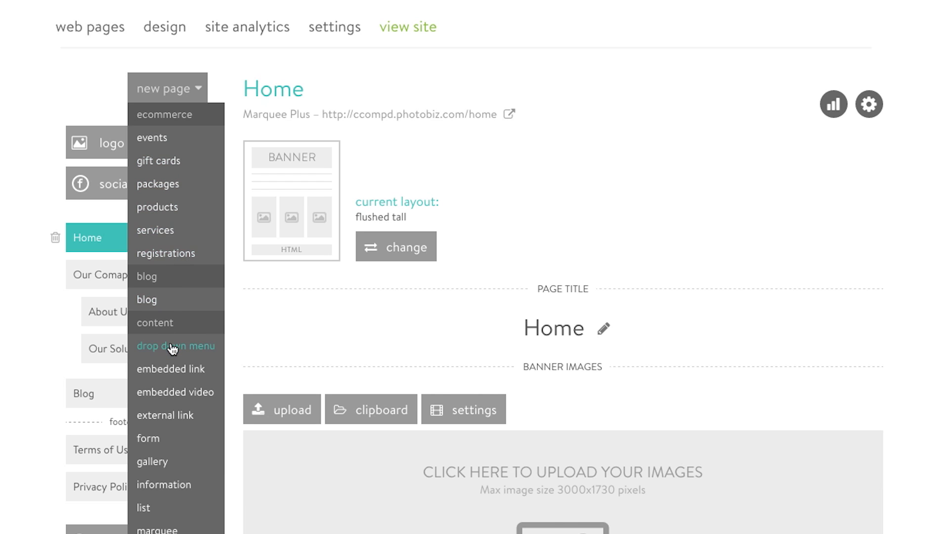
pyautogui.click(176, 346)
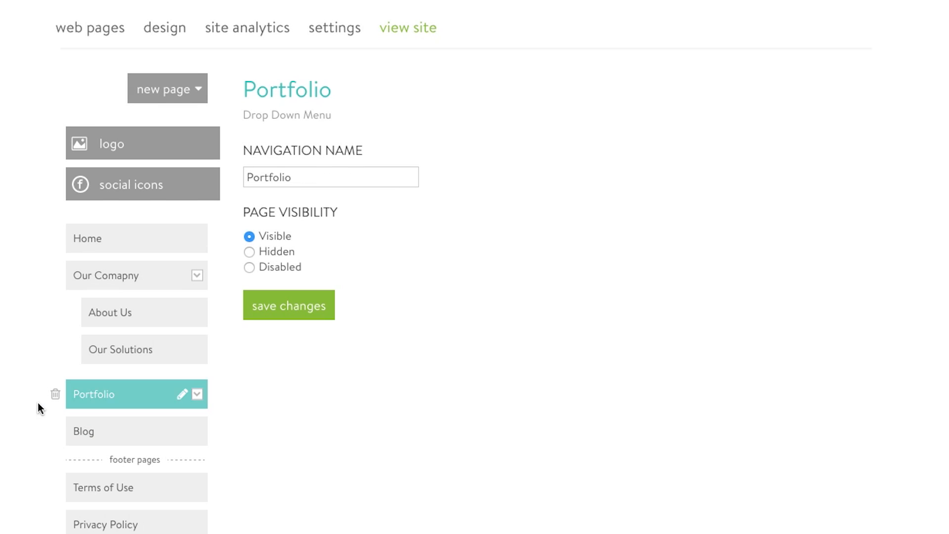
# Add a gallery page renamed Headshots under Portfolio, then another gallery page.
pyautogui.click(163, 88)
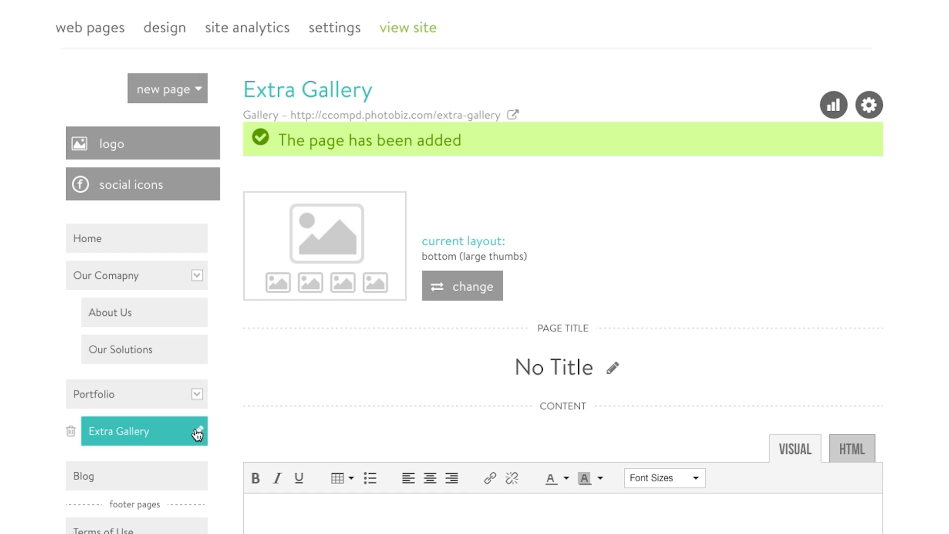
pyautogui.doubleClick(119, 431)
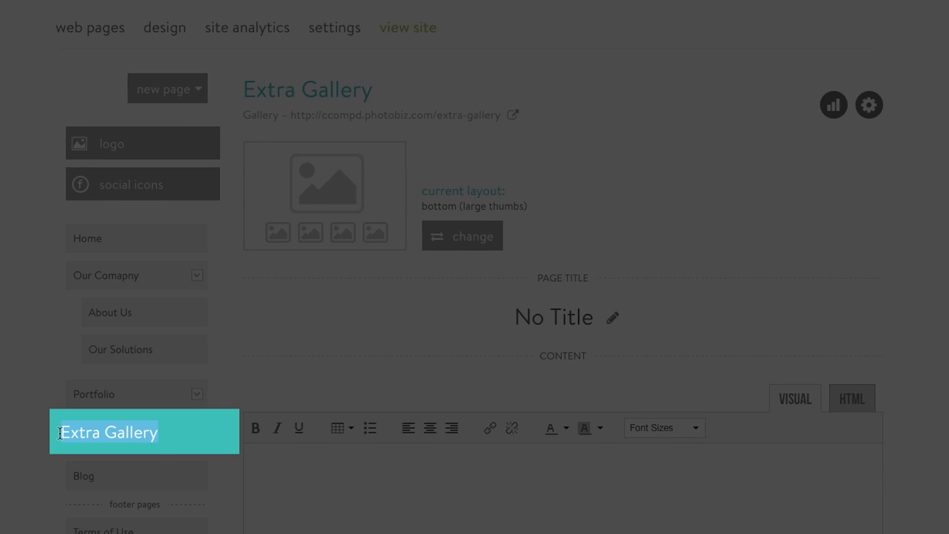
pyautogui.write('Headshots')
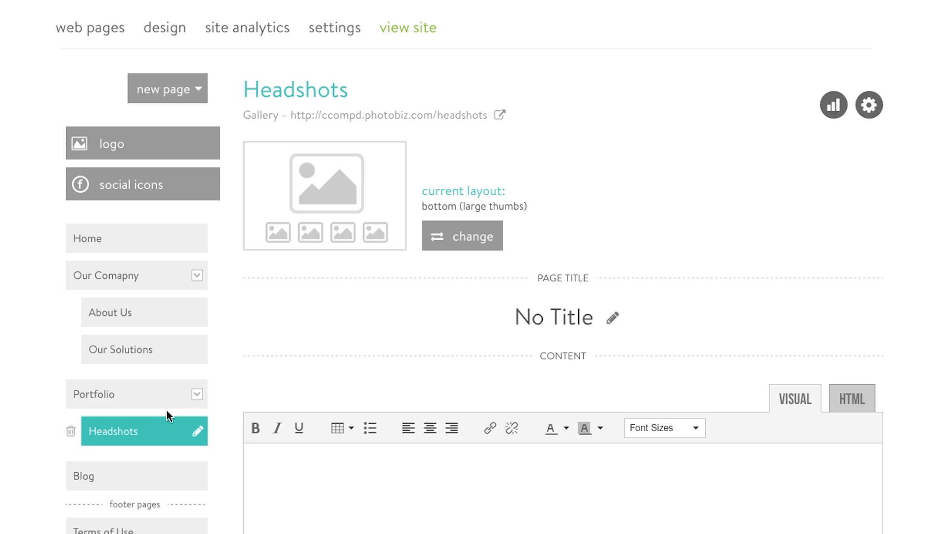
pyautogui.click(168, 89)
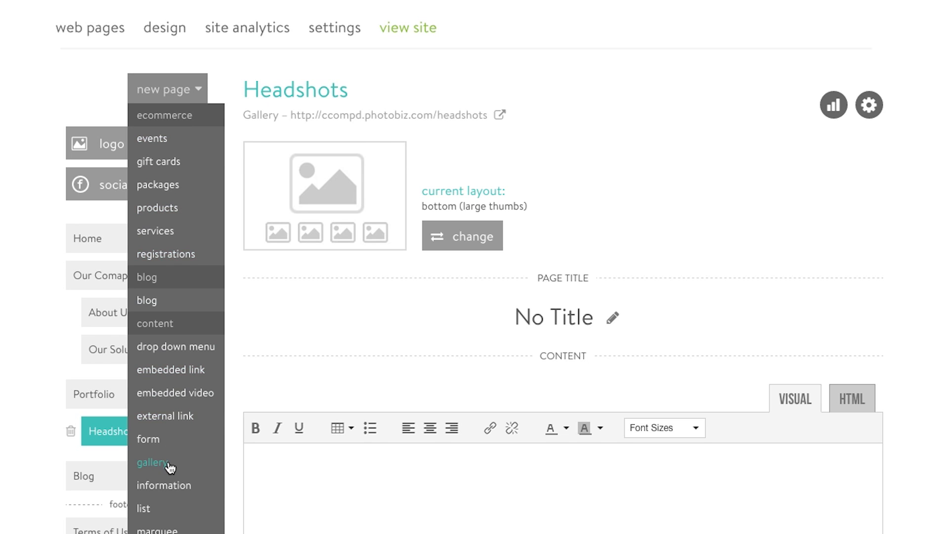
pyautogui.click(151, 463)
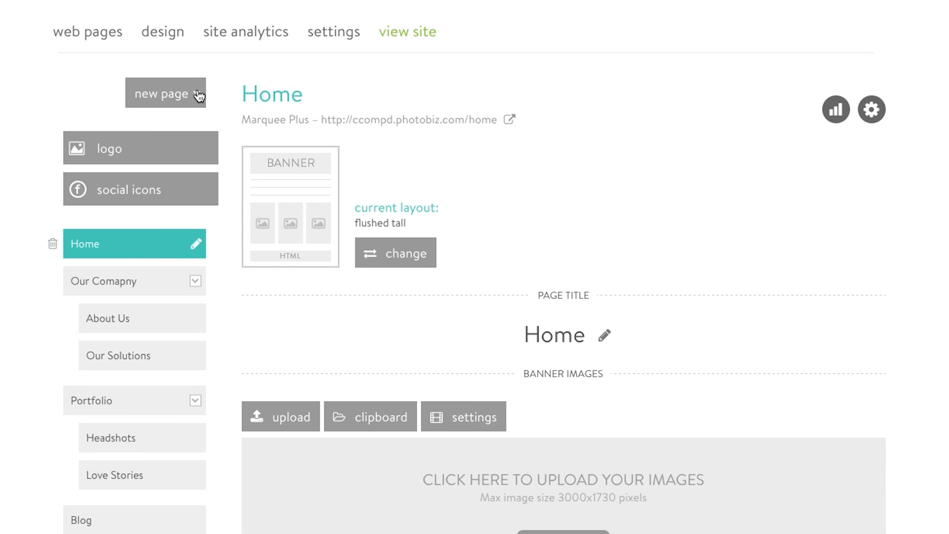
# Add a Contact Us form page and review its Content editor and Form Library settings.
pyautogui.click(165, 93)
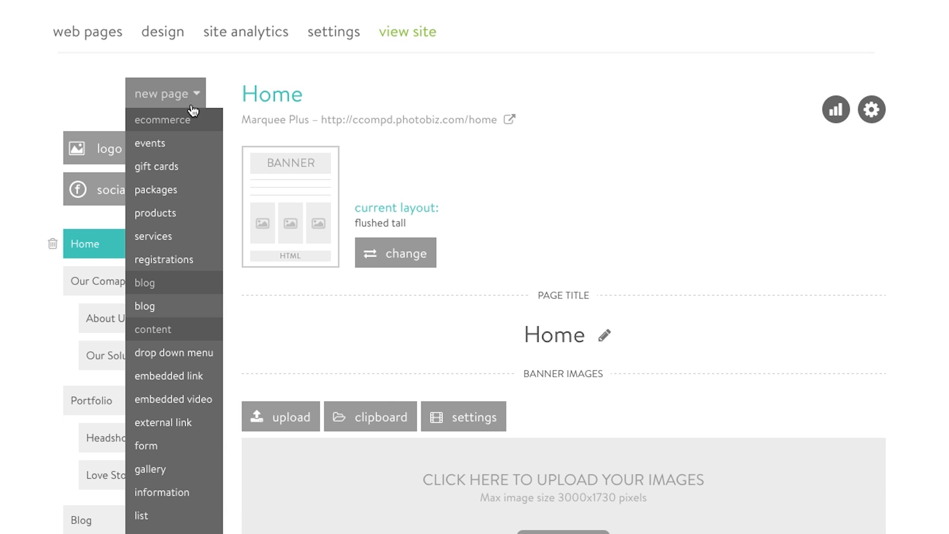
pyautogui.moveTo(163, 422)
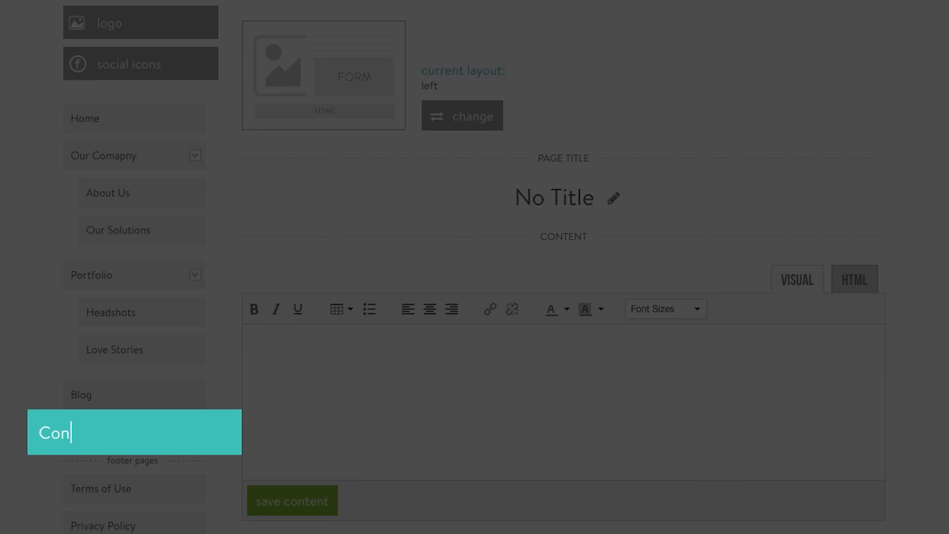
pyautogui.write('tact Us')
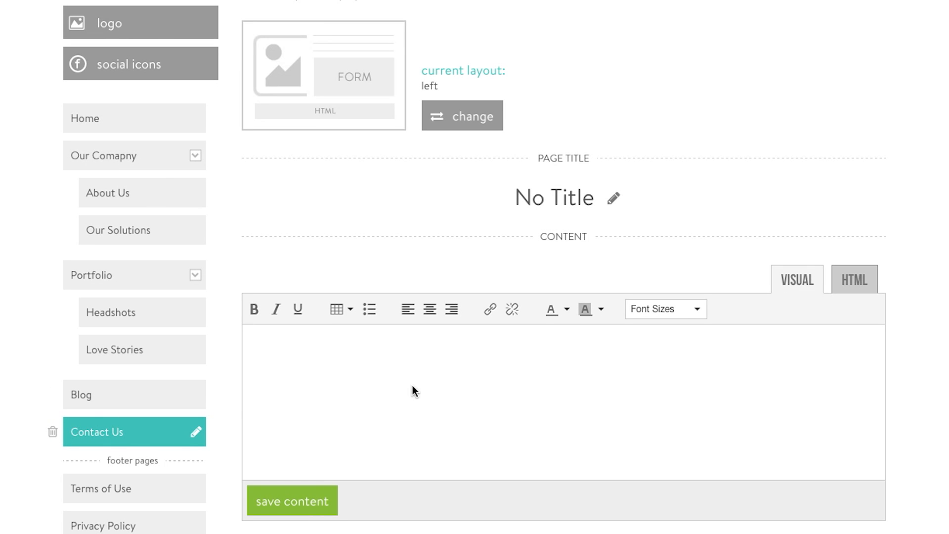
pyautogui.scroll(-3)
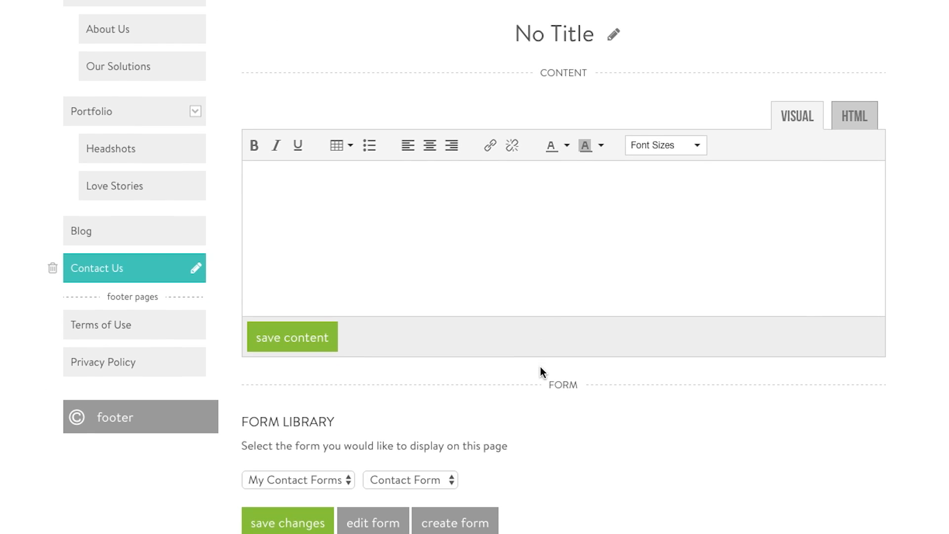
pyautogui.scroll(-3)
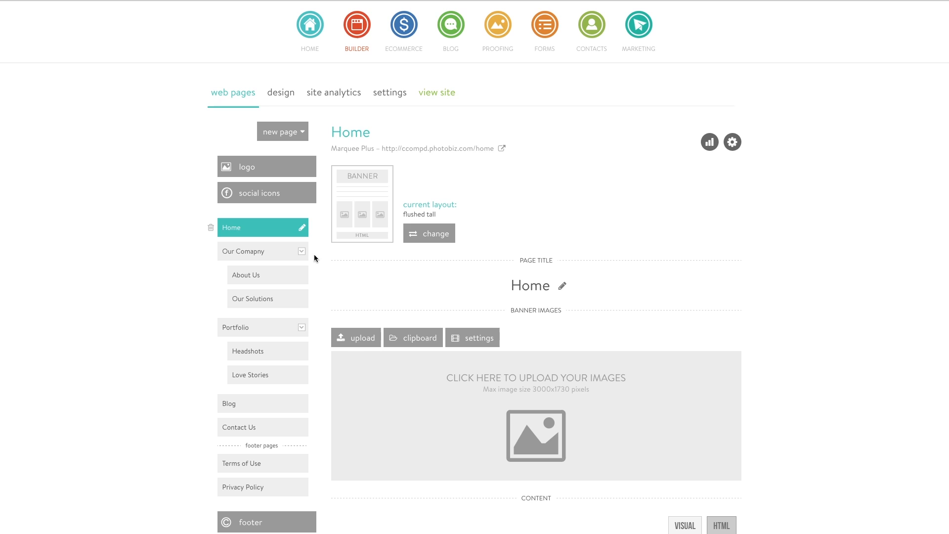
pyautogui.moveTo(314, 366)
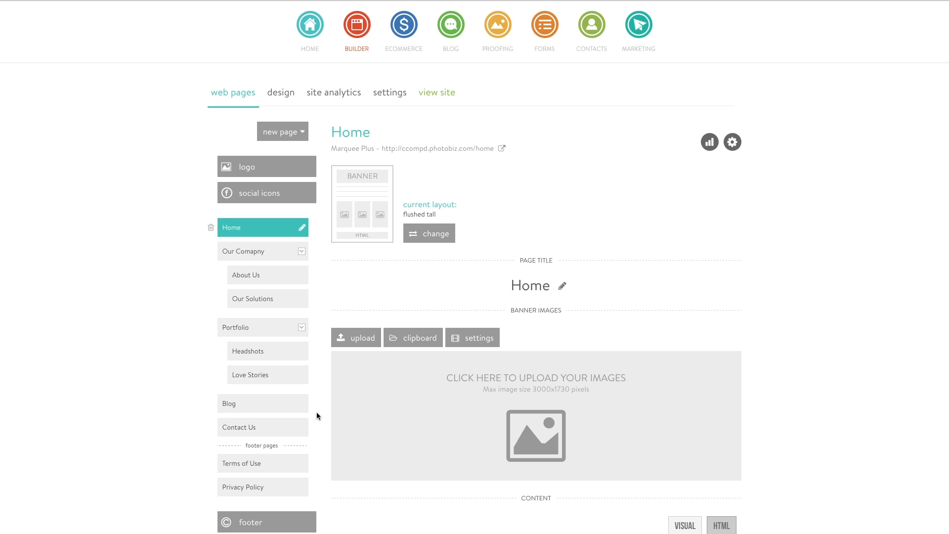
pyautogui.moveTo(357, 342)
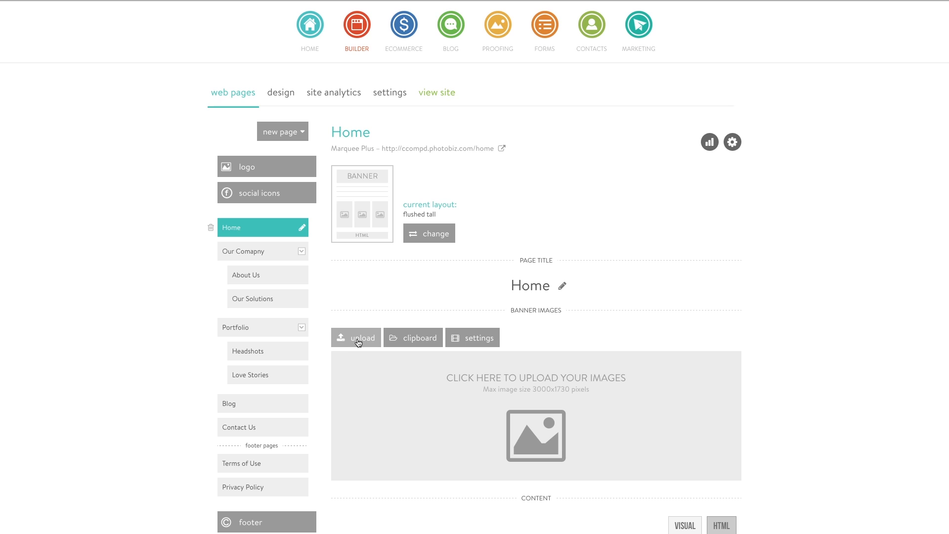
# Queue all photos from the Love Stories folder for upload to the gallery.
pyautogui.click(362, 338)
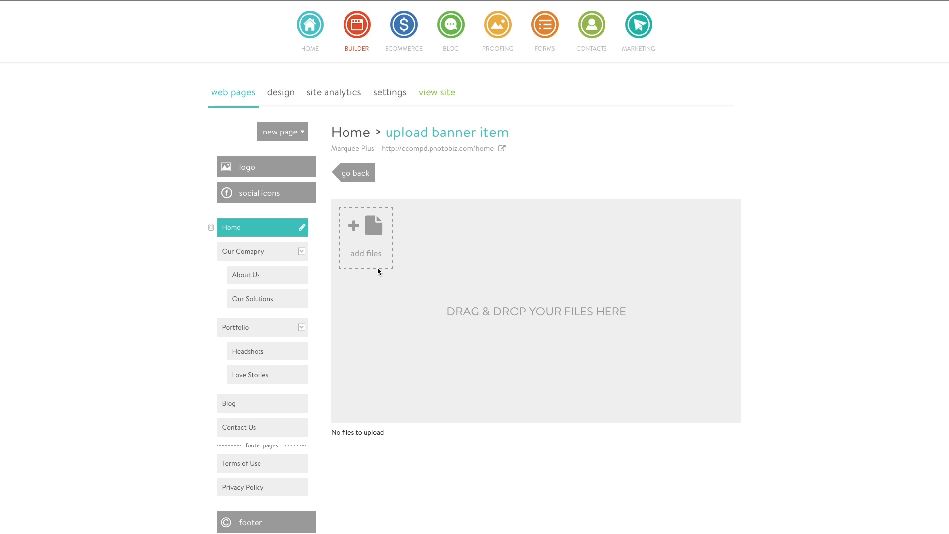
pyautogui.click(365, 236)
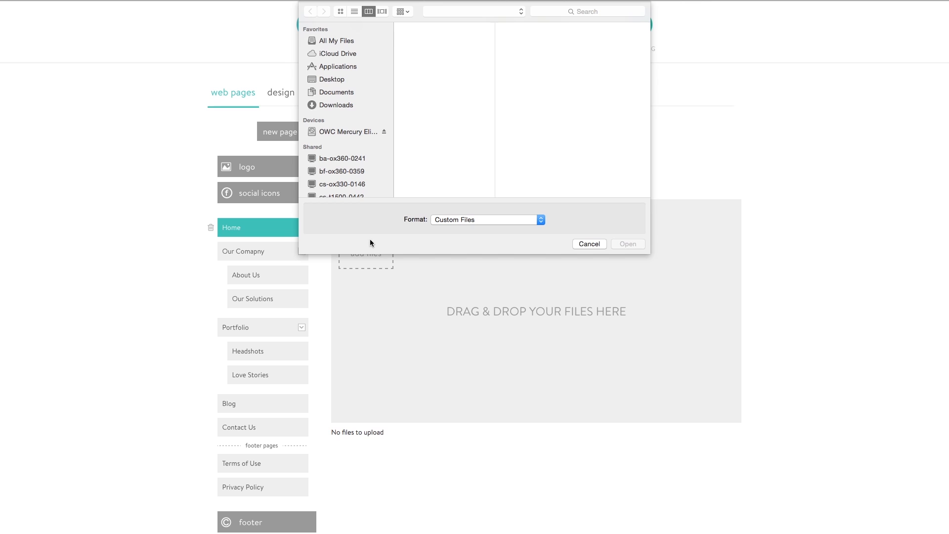
pyautogui.click(493, 120)
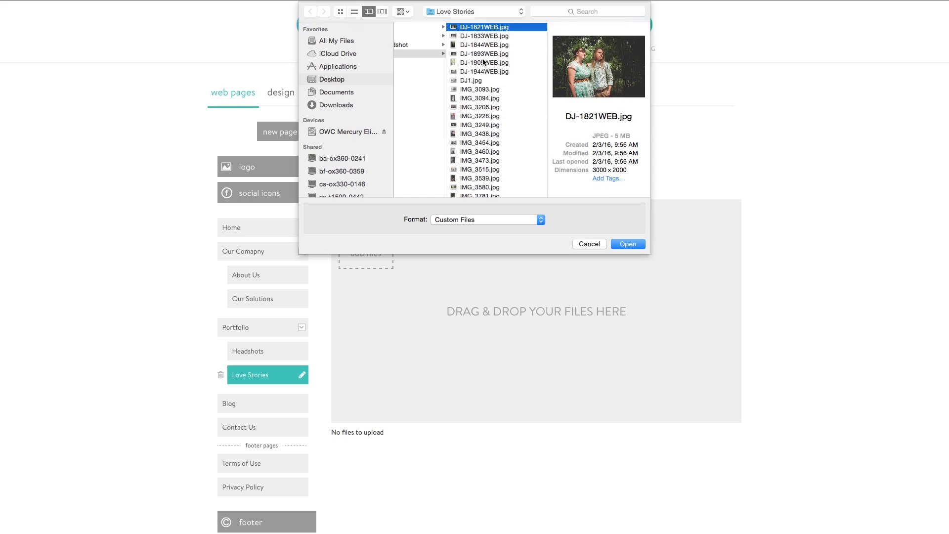
pyautogui.scroll(-3)
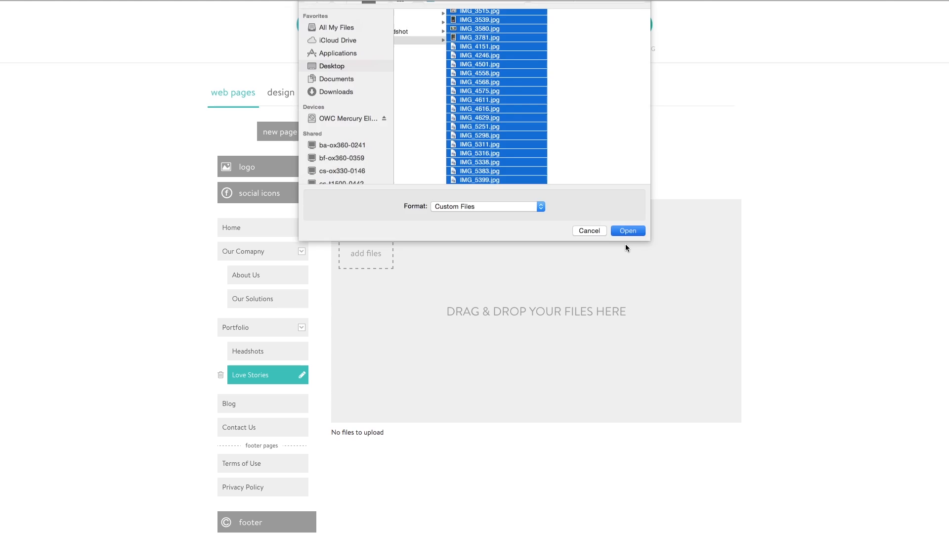
pyautogui.click(628, 231)
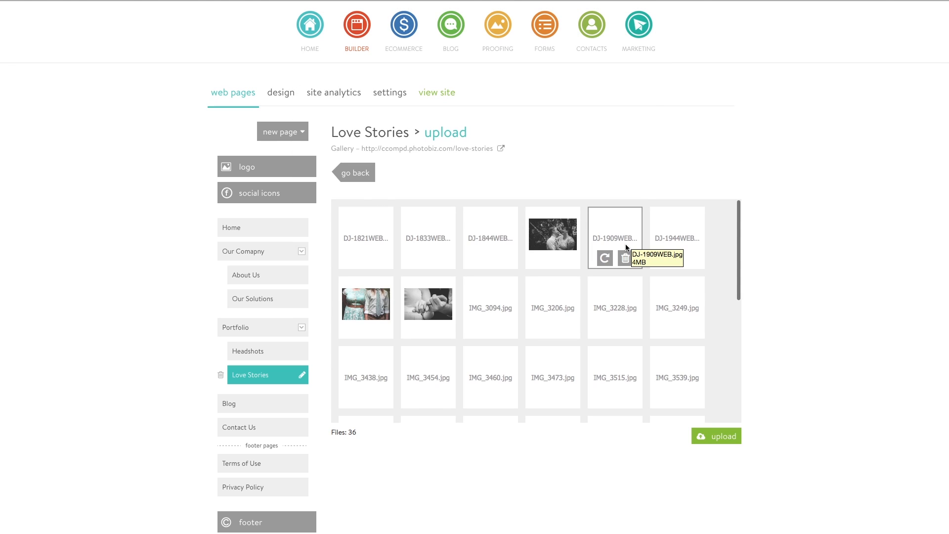
# Upload the queued wedding photos to the gallery and return to the Home page.
pyautogui.click(716, 436)
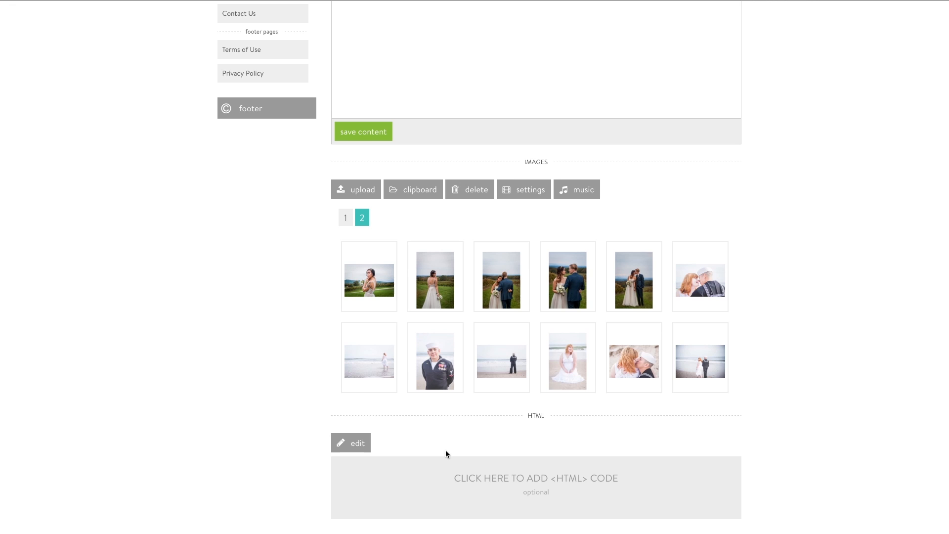
pyautogui.click(121, 313)
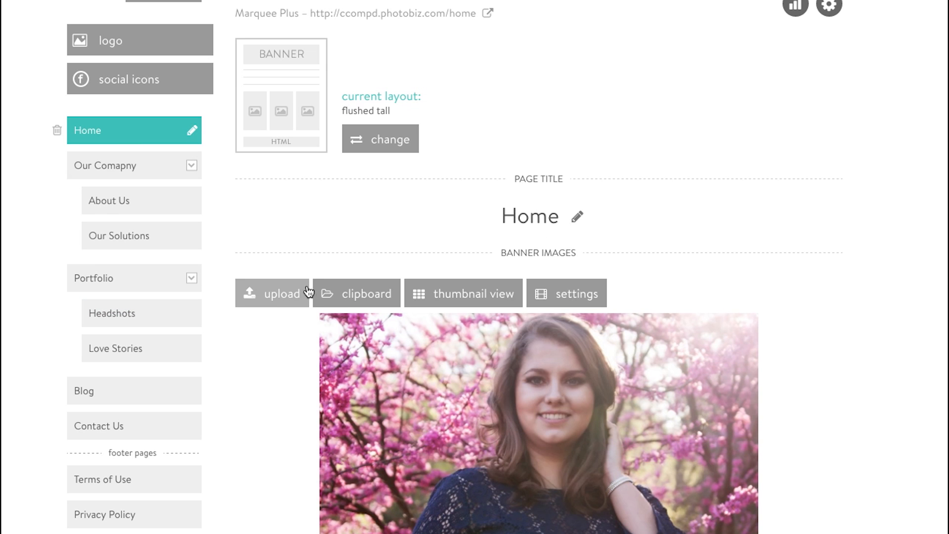
# Add a bold, centred placeholder mission statement line to the Home page content.
pyautogui.scroll(-3)
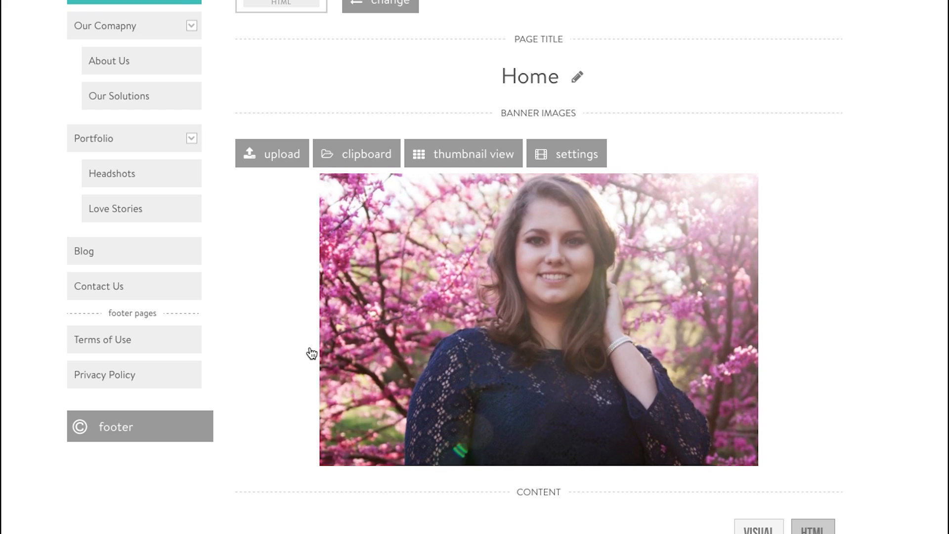
pyautogui.scroll(-3)
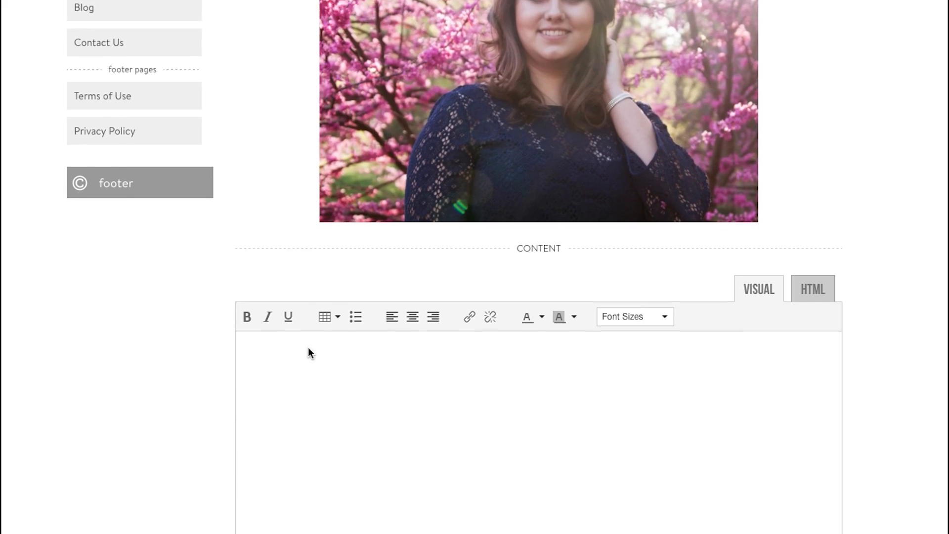
pyautogui.write('This is where you could')
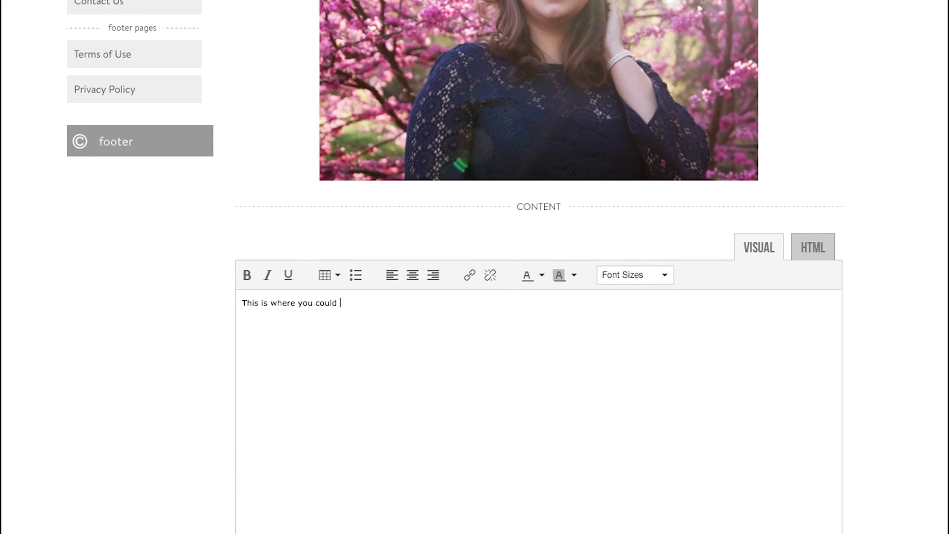
pyautogui.write('add an inspiring mission statement for')
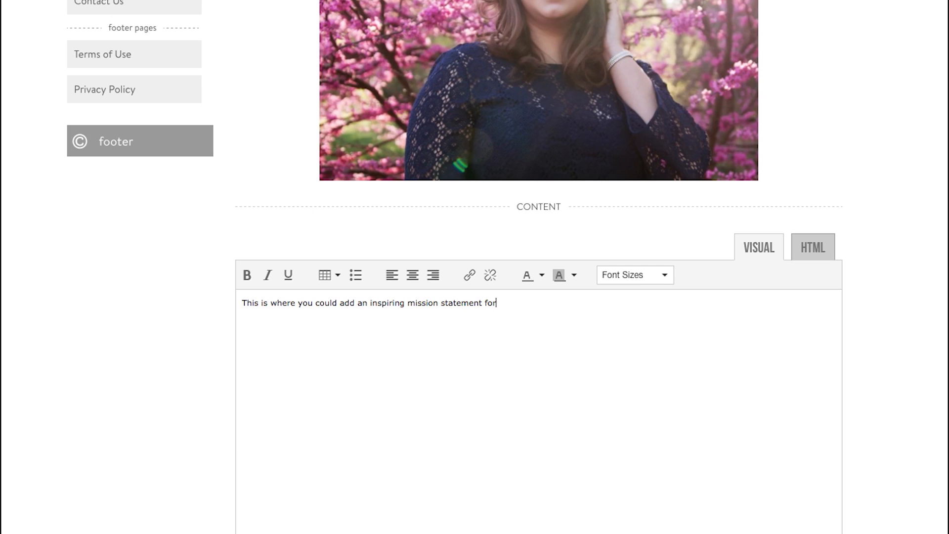
pyautogui.write('your home page!!!')
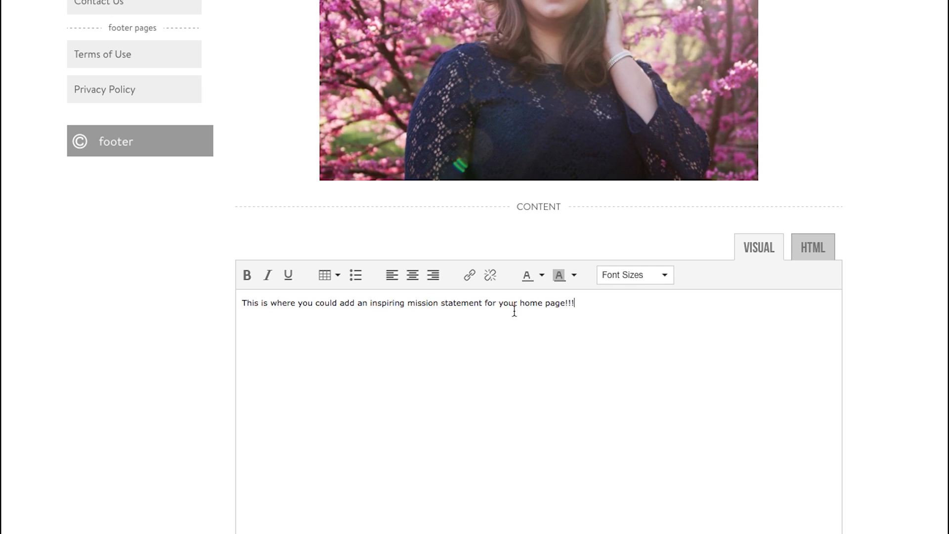
pyautogui.click(413, 275)
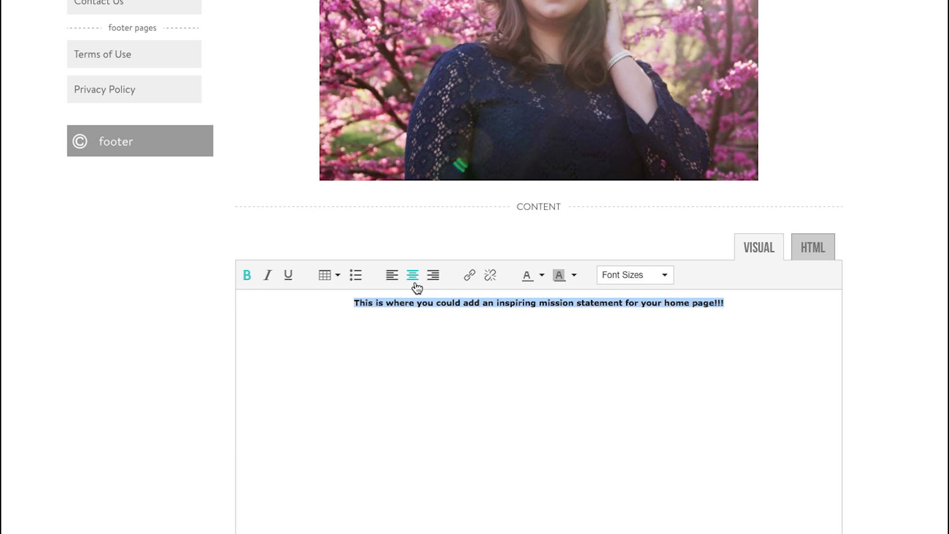
pyautogui.click(633, 274)
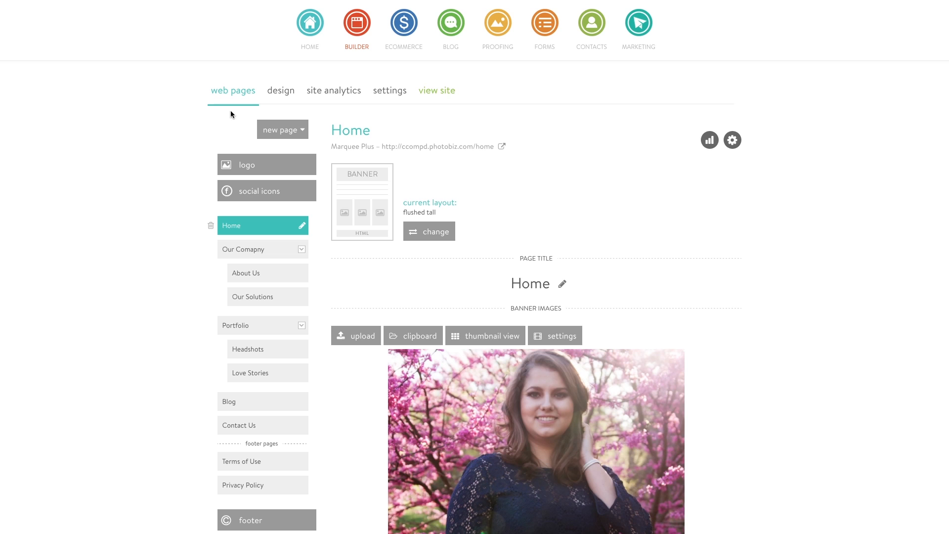
pyautogui.moveTo(283, 113)
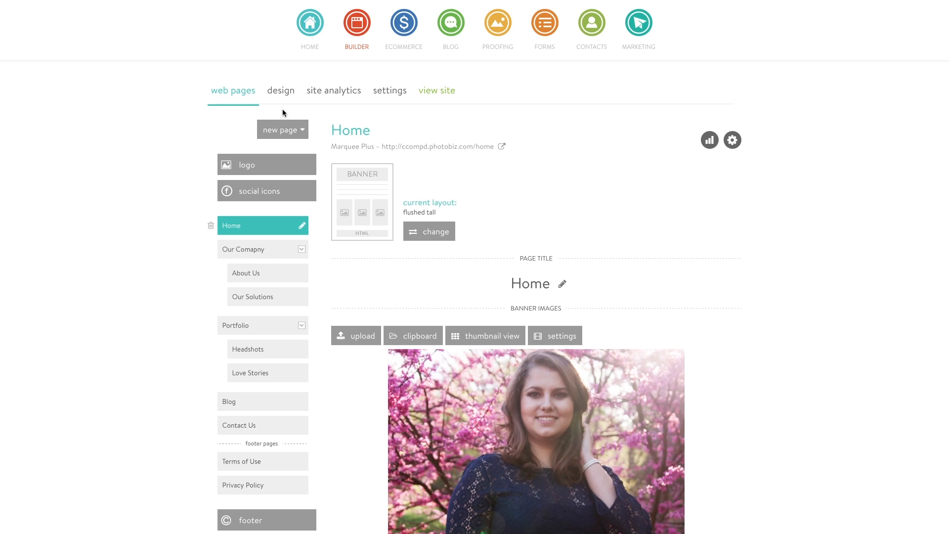
pyautogui.moveTo(282, 95)
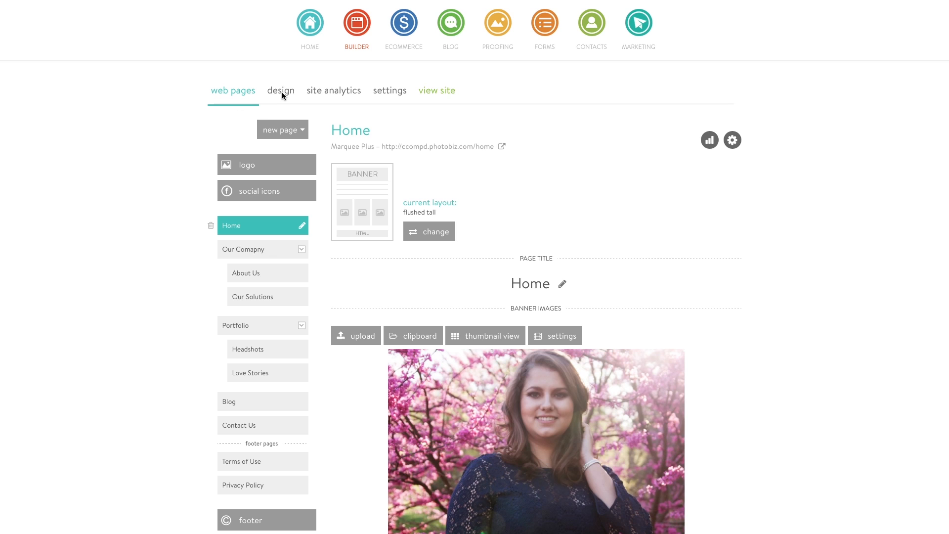
# Browse the design templates and add an Abbey Road template copy.
pyautogui.click(280, 90)
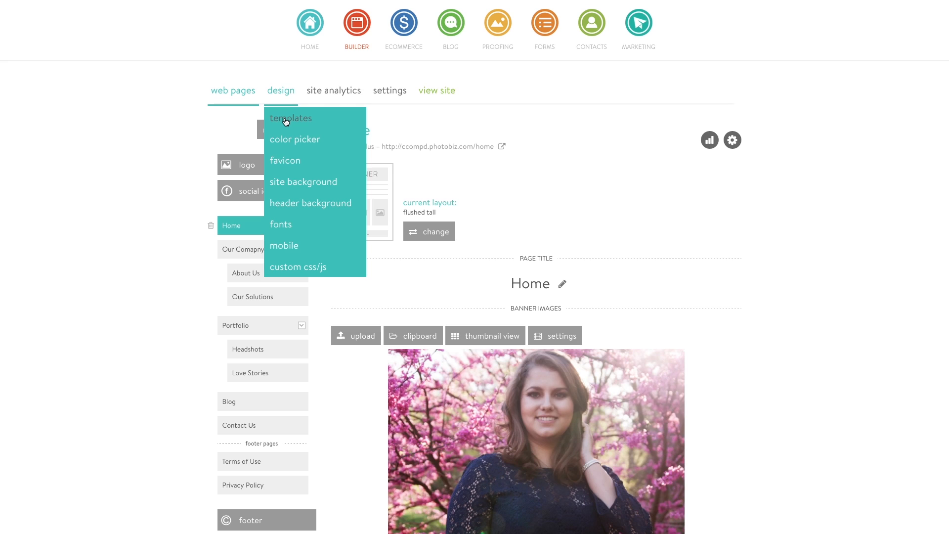
pyautogui.click(291, 118)
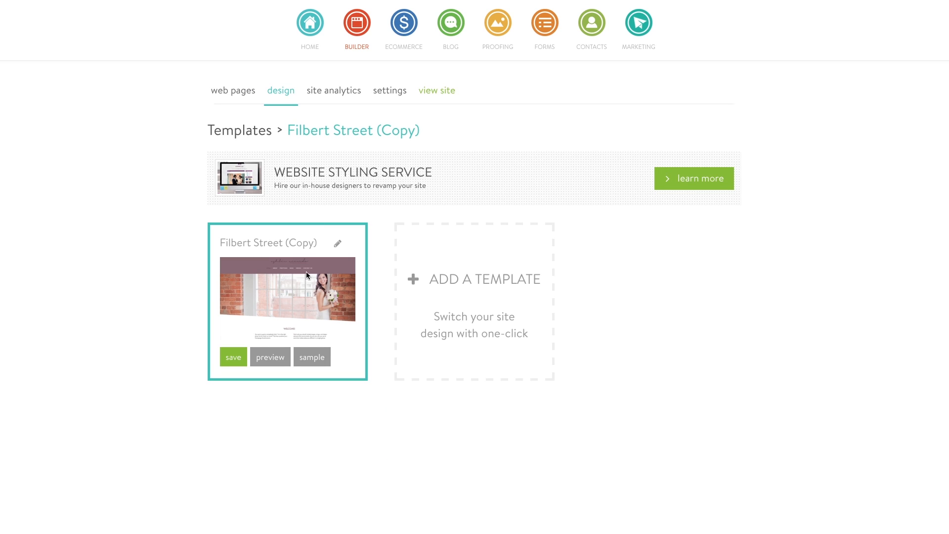
pyautogui.moveTo(475, 295)
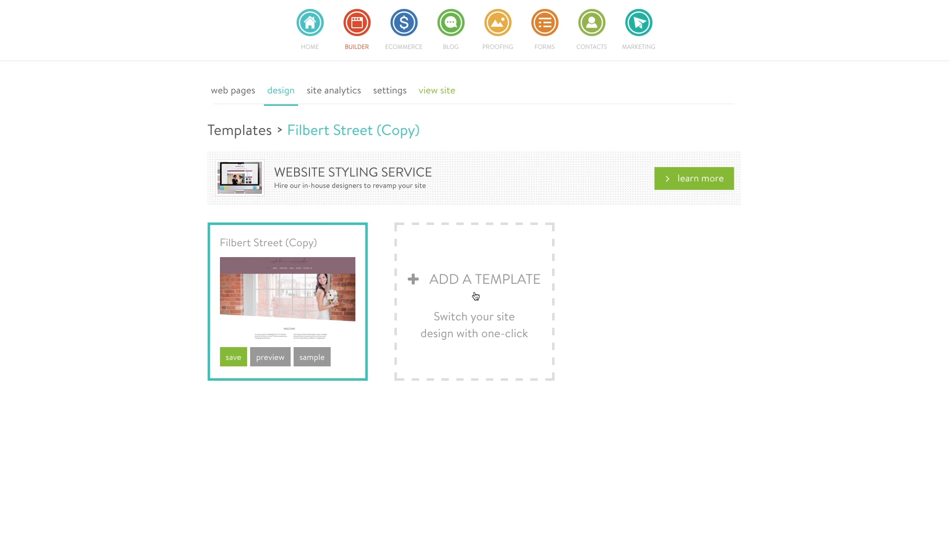
pyautogui.click(474, 279)
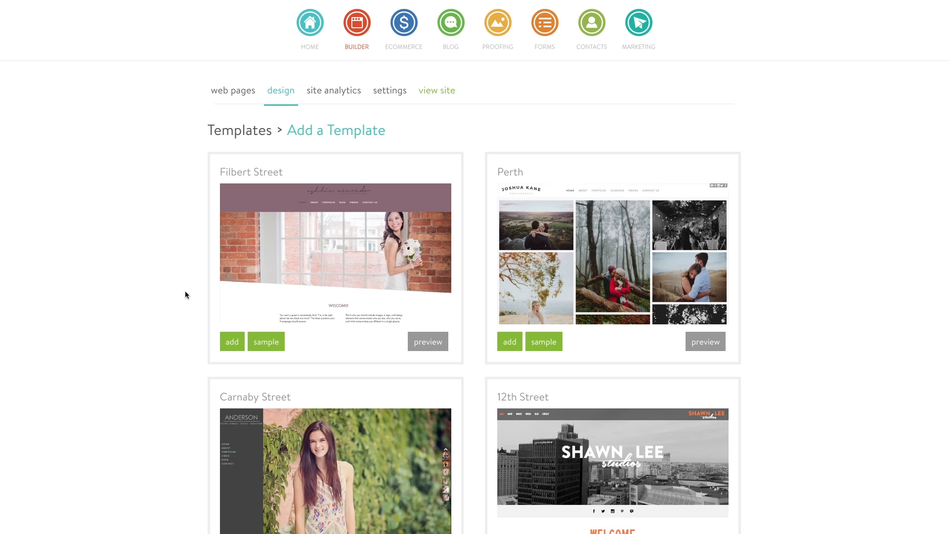
pyautogui.scroll(-3)
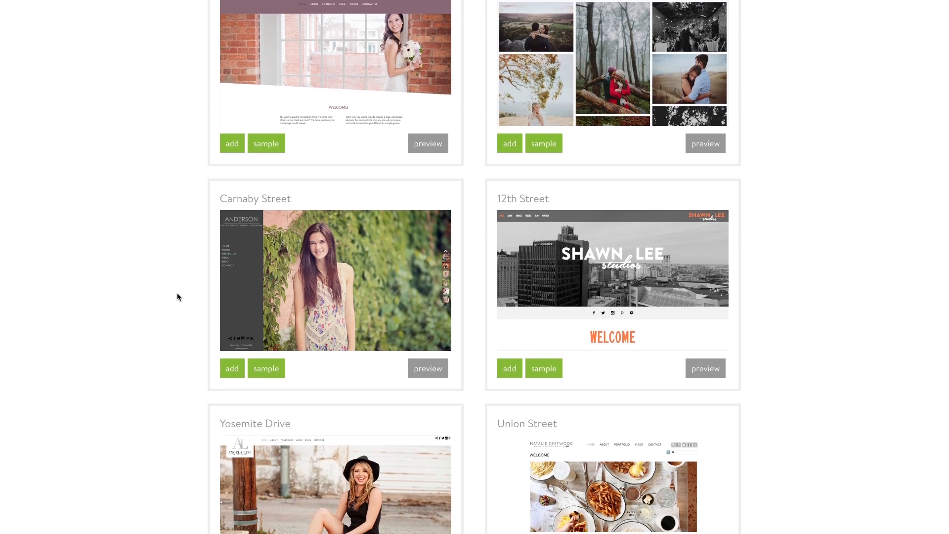
pyautogui.scroll(-3)
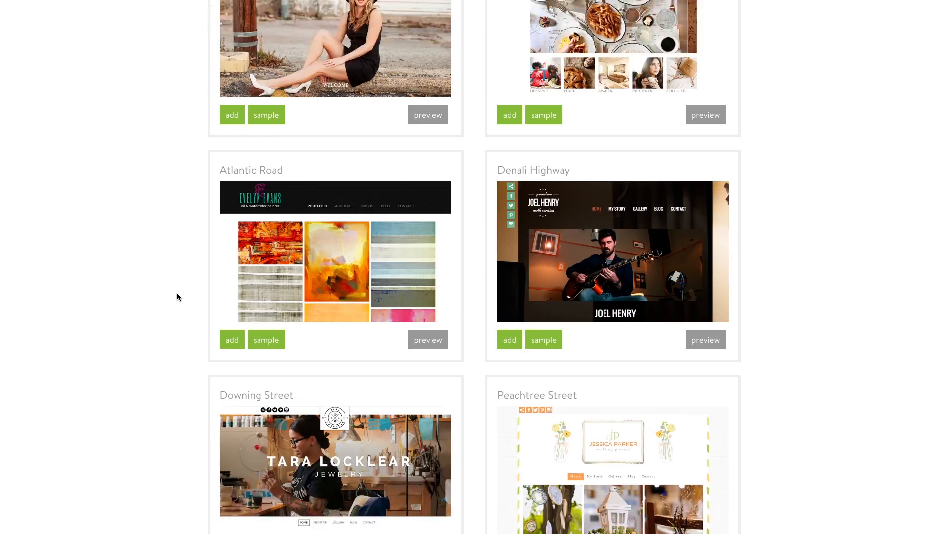
pyautogui.scroll(-3)
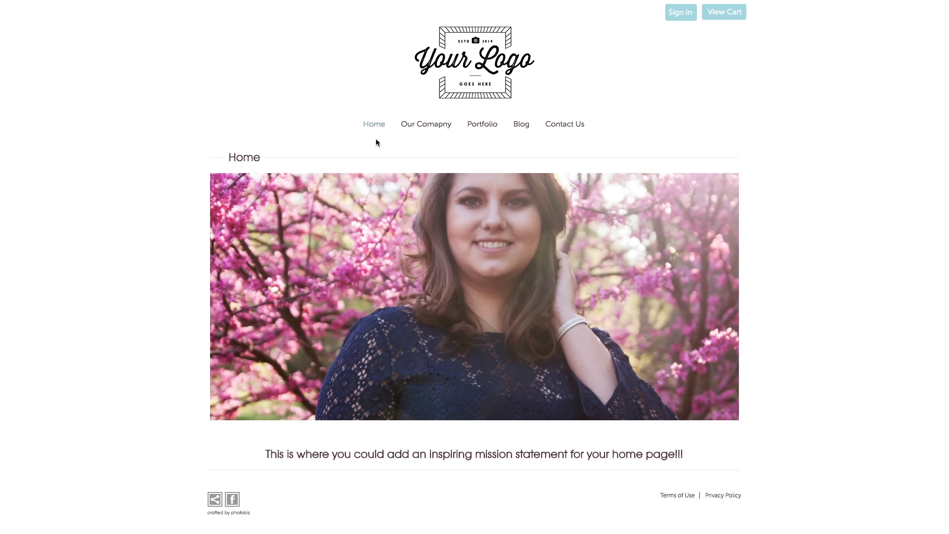
pyautogui.click(565, 125)
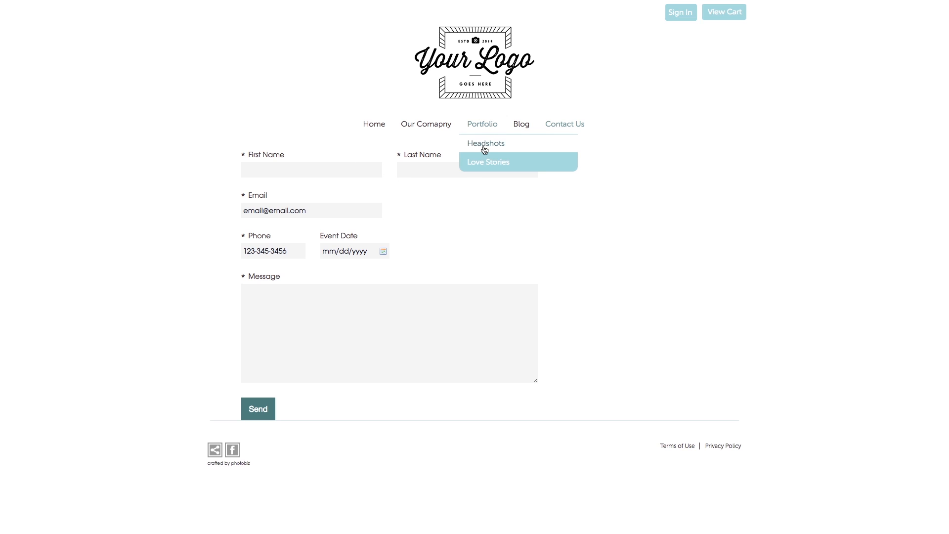
pyautogui.click(485, 144)
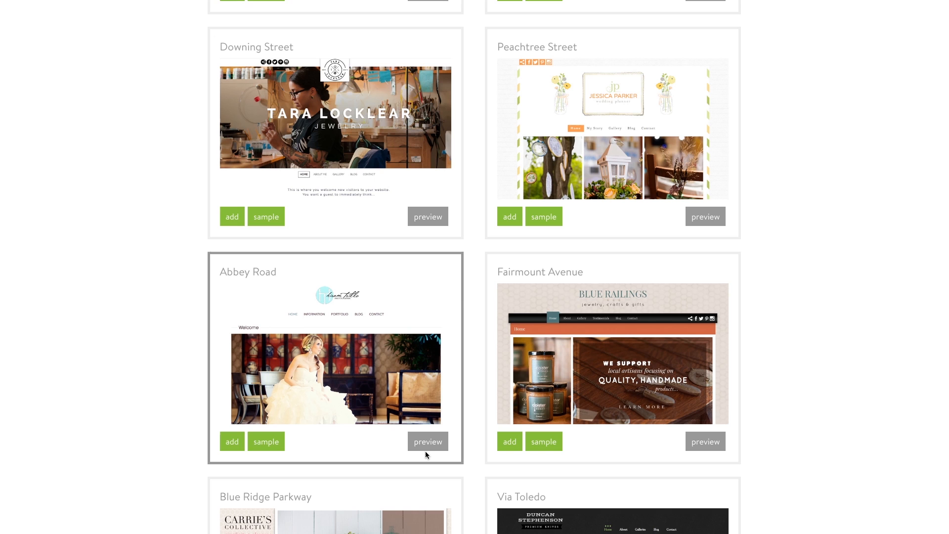
pyautogui.moveTo(236, 455)
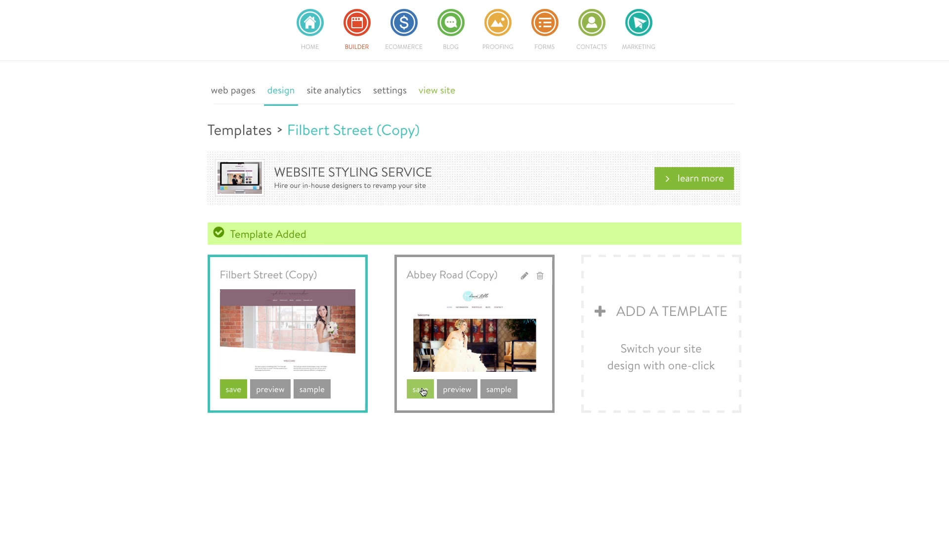
# Make Abbey Road (Copy) the active template and return to the web pages.
pyautogui.click(419, 388)
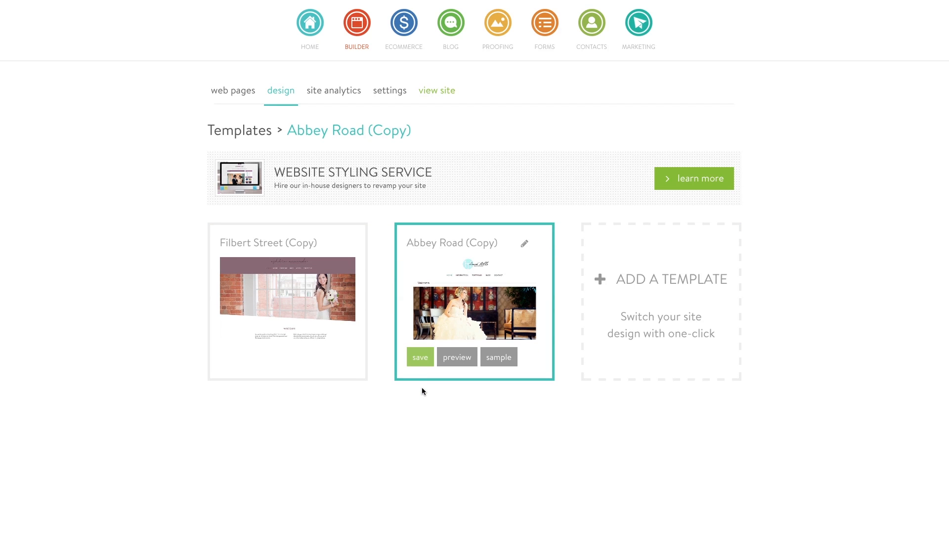
pyautogui.click(232, 90)
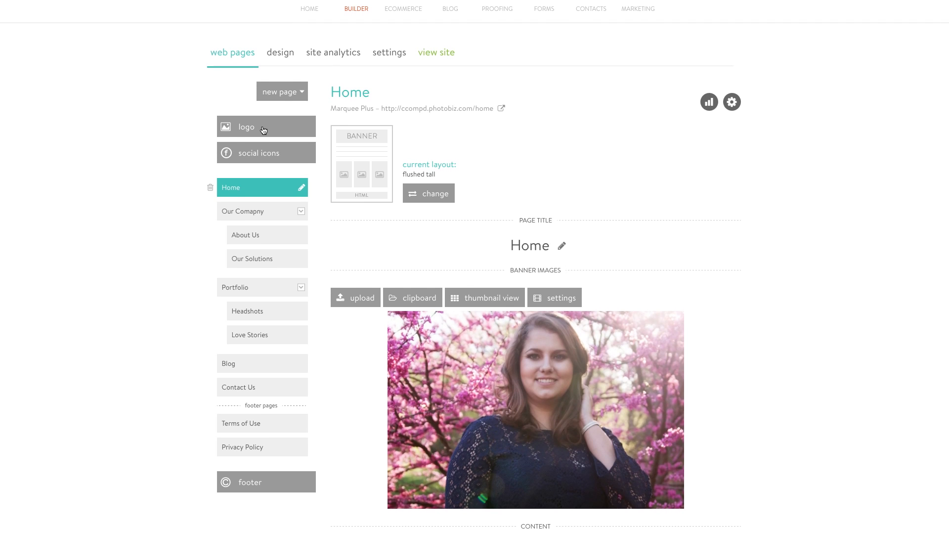
# Choose Original logo format and select My-Logo-resize.png as the logo file.
pyautogui.click(246, 127)
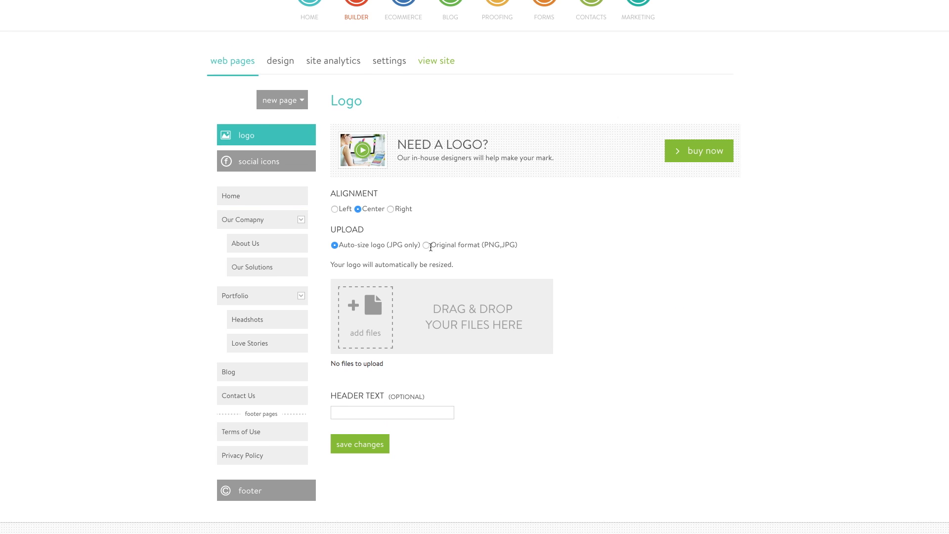
pyautogui.click(426, 245)
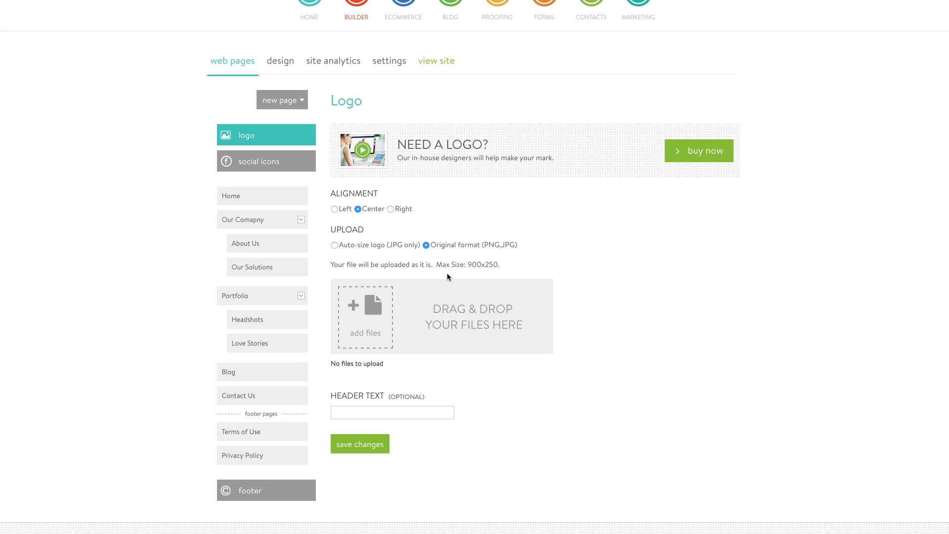
pyautogui.moveTo(387, 316)
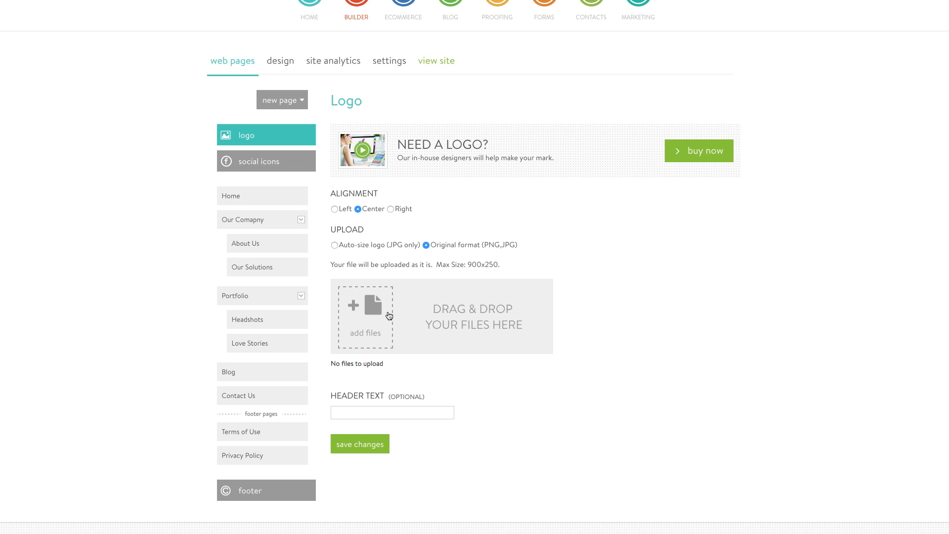
pyautogui.click(365, 322)
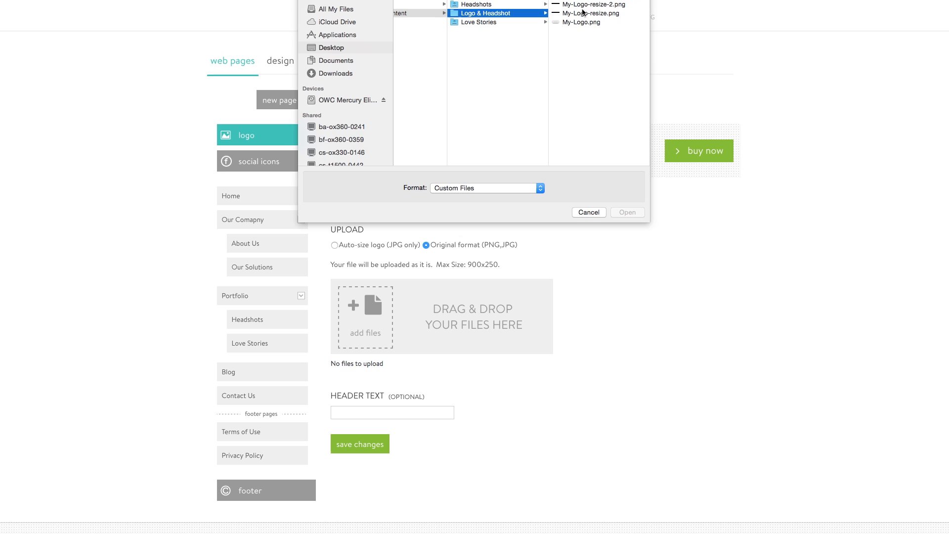
pyautogui.click(490, 13)
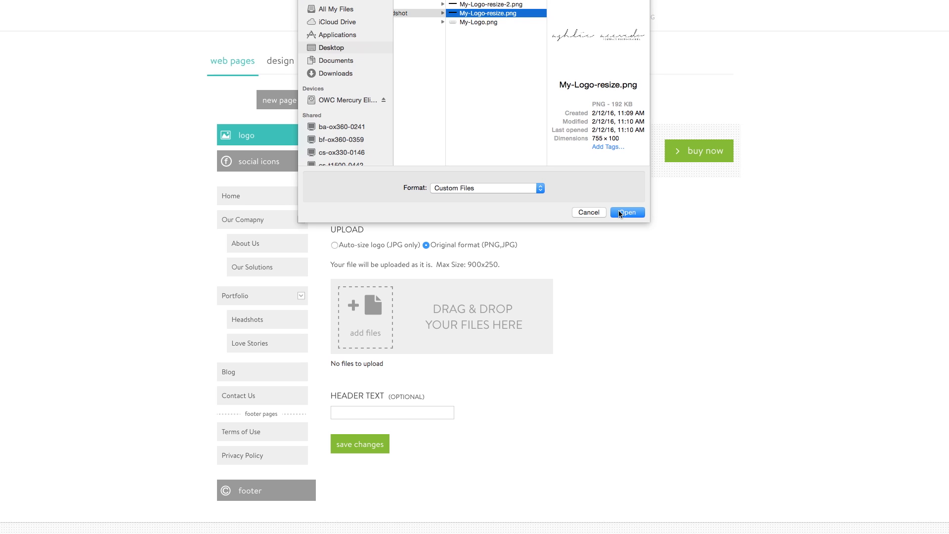
pyautogui.click(627, 212)
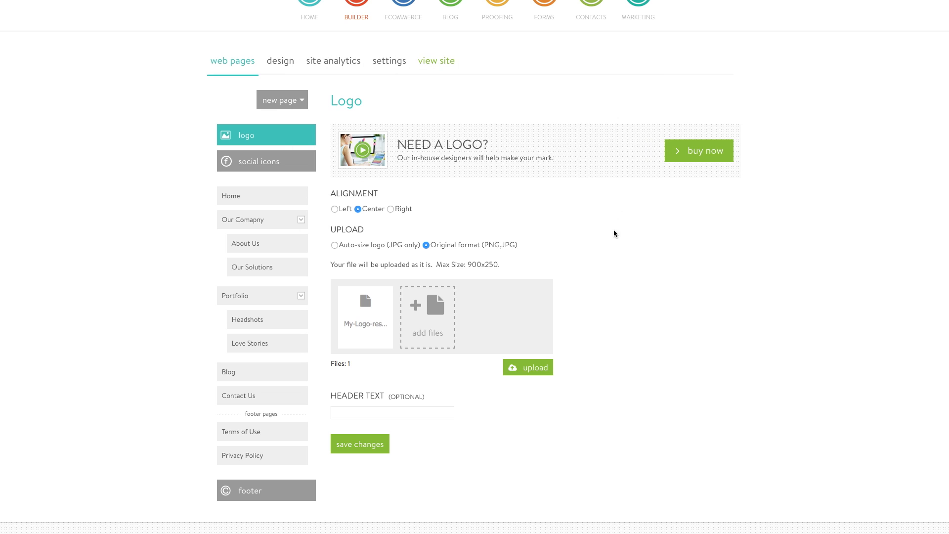
pyautogui.moveTo(533, 372)
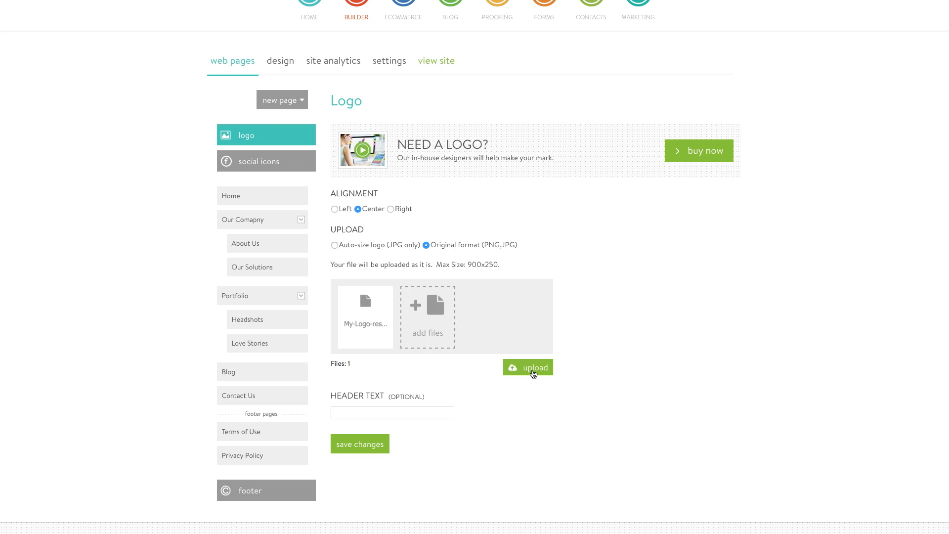
# Upload the logo and view it atop the live Home page.
pyautogui.click(527, 368)
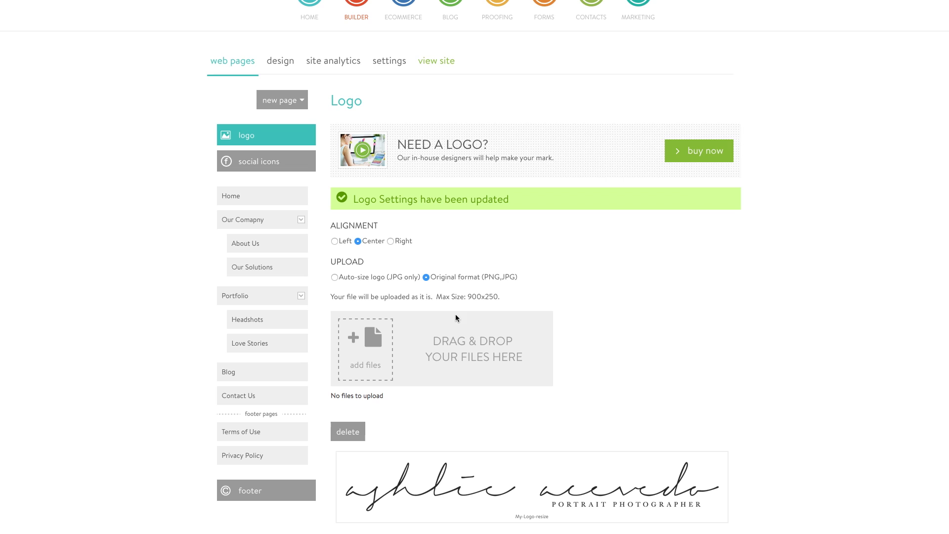
pyautogui.click(436, 61)
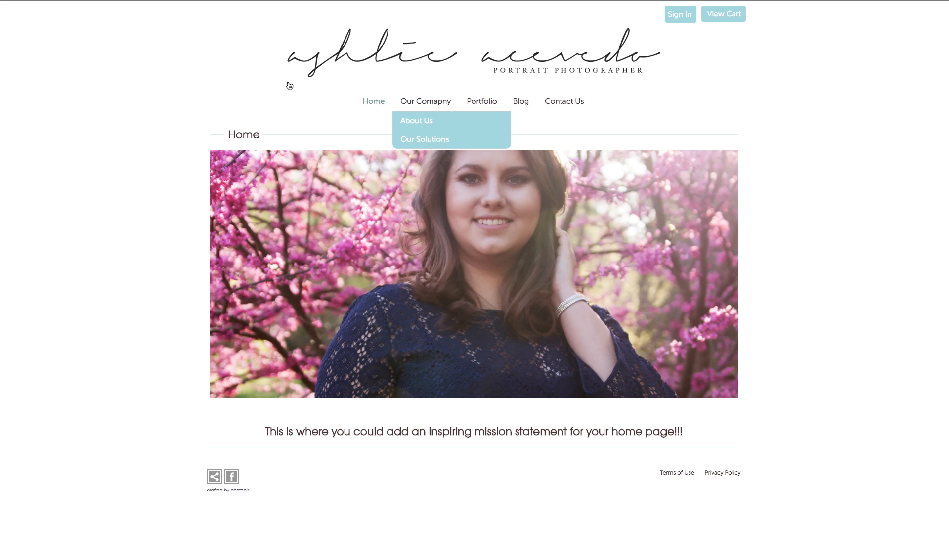
pyautogui.moveTo(636, 88)
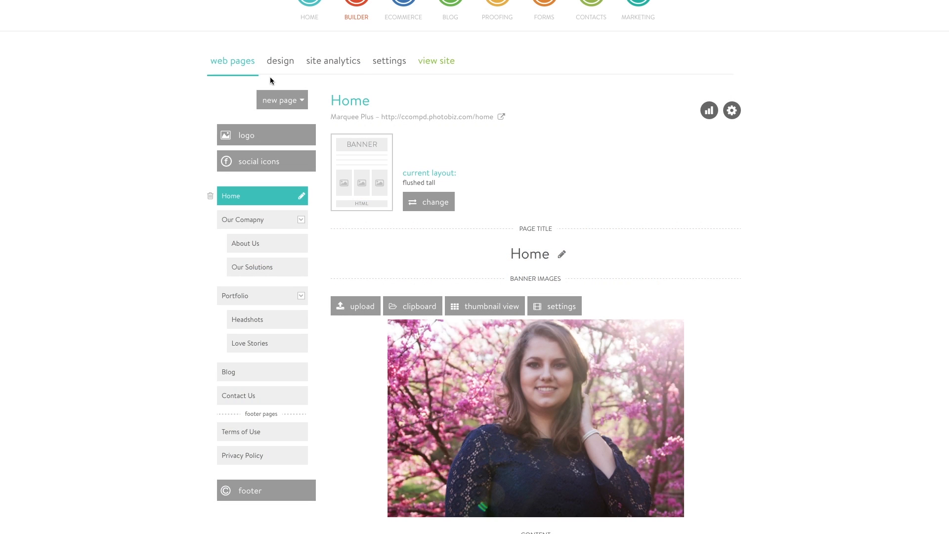
# Go to the Fonts design settings from the design menu.
pyautogui.click(280, 60)
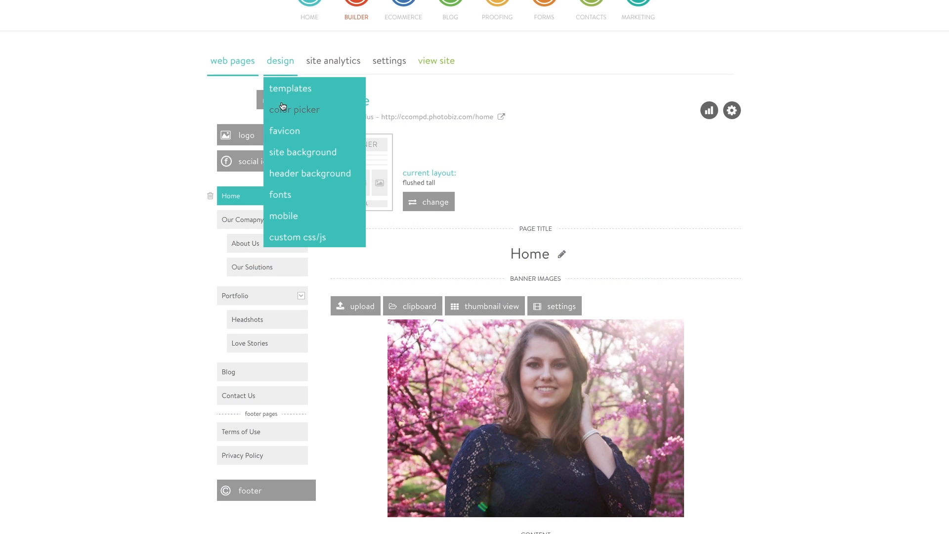
pyautogui.moveTo(283, 173)
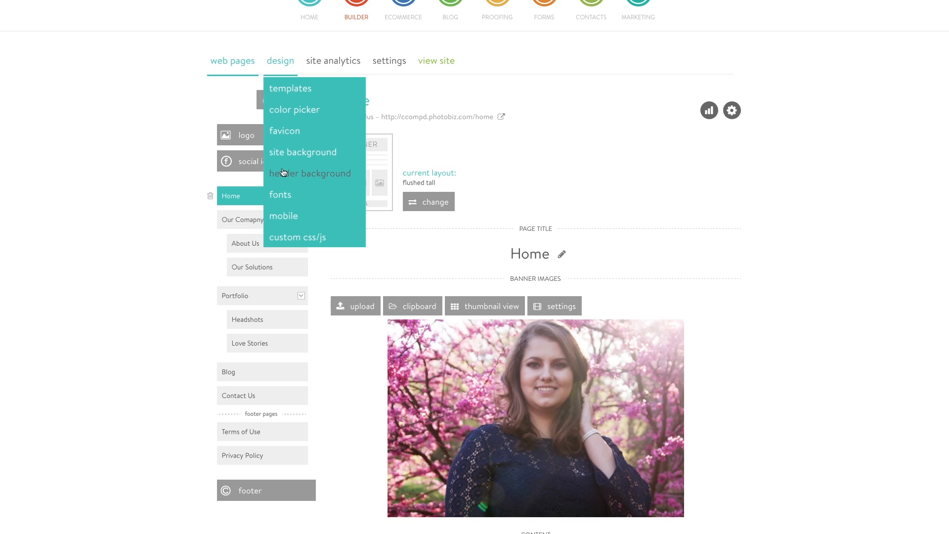
pyautogui.click(280, 195)
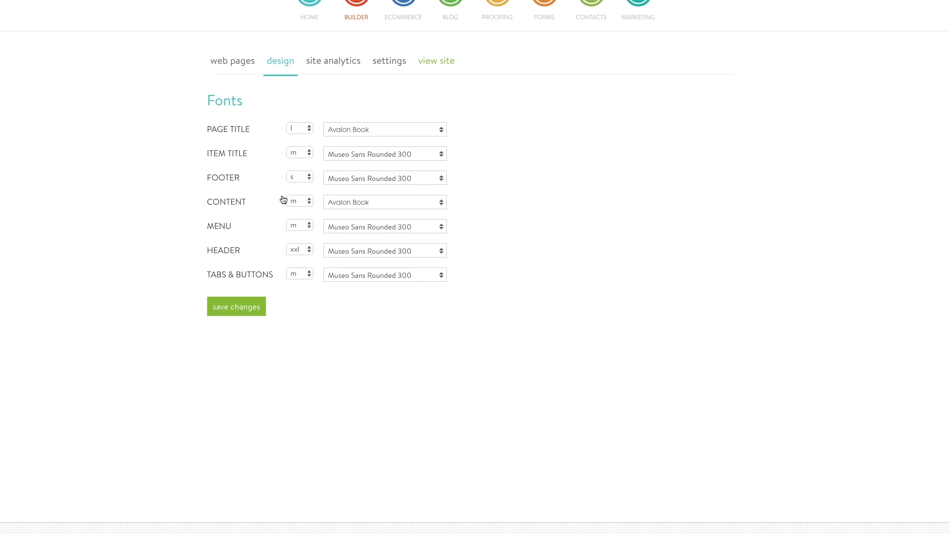
pyautogui.moveTo(455, 176)
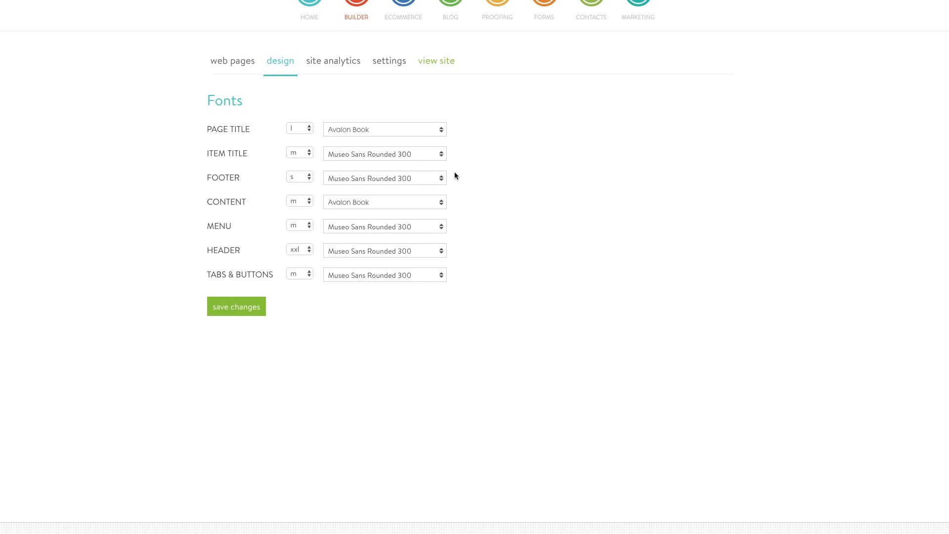
pyautogui.moveTo(443, 276)
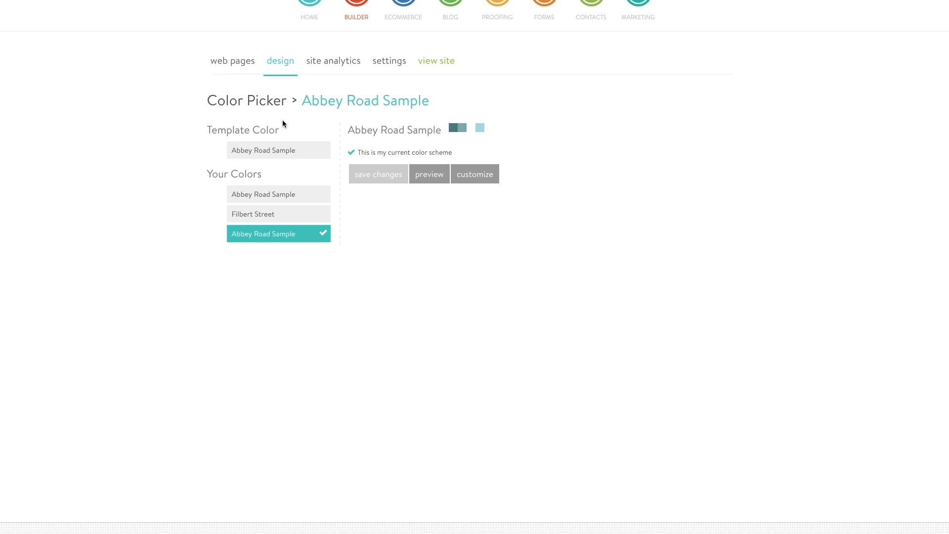
pyautogui.moveTo(326, 242)
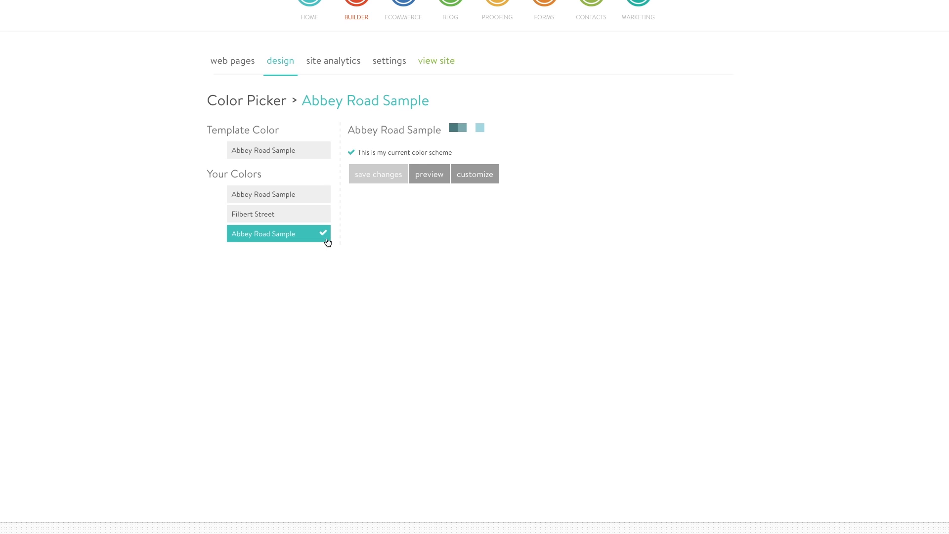
pyautogui.moveTo(377, 155)
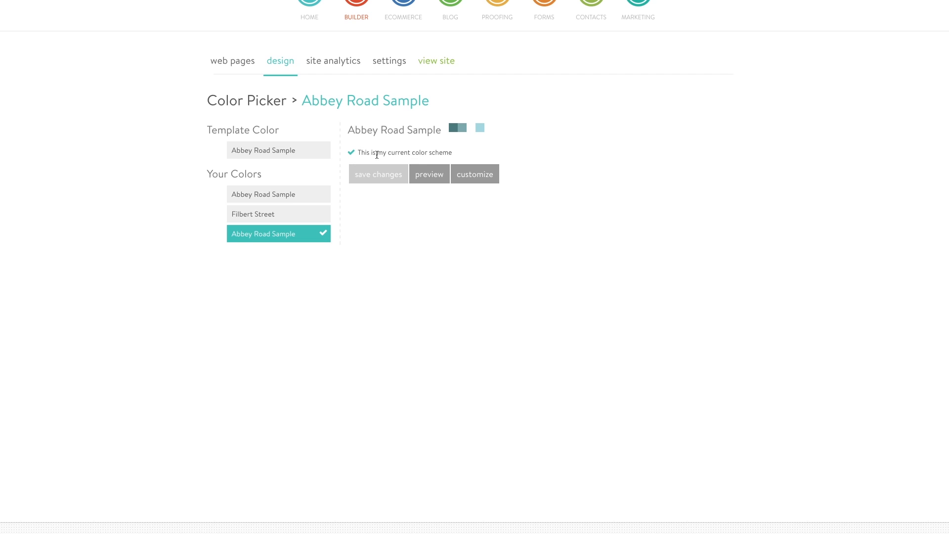
pyautogui.moveTo(476, 174)
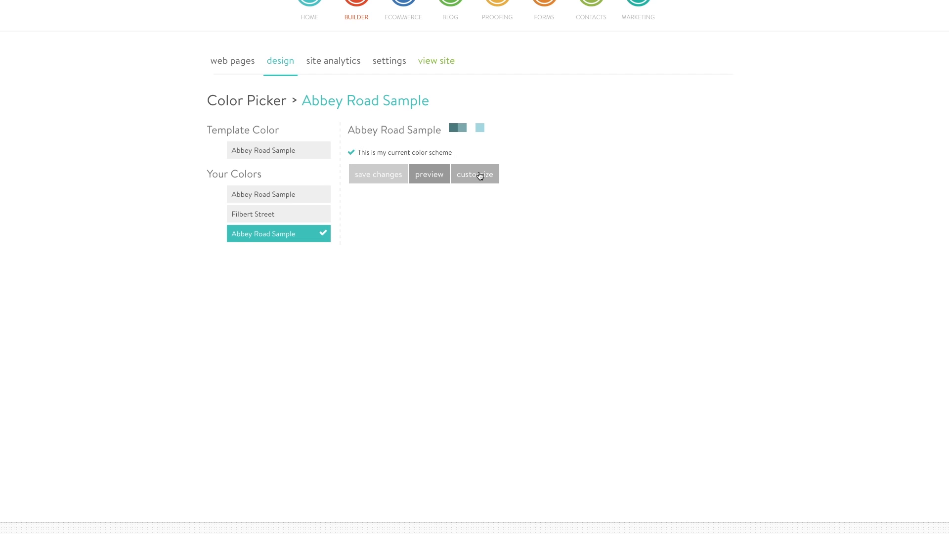
# Customize the Abbey Road Sample scheme so the Site Border is light purple #8D69CF.
pyautogui.click(475, 174)
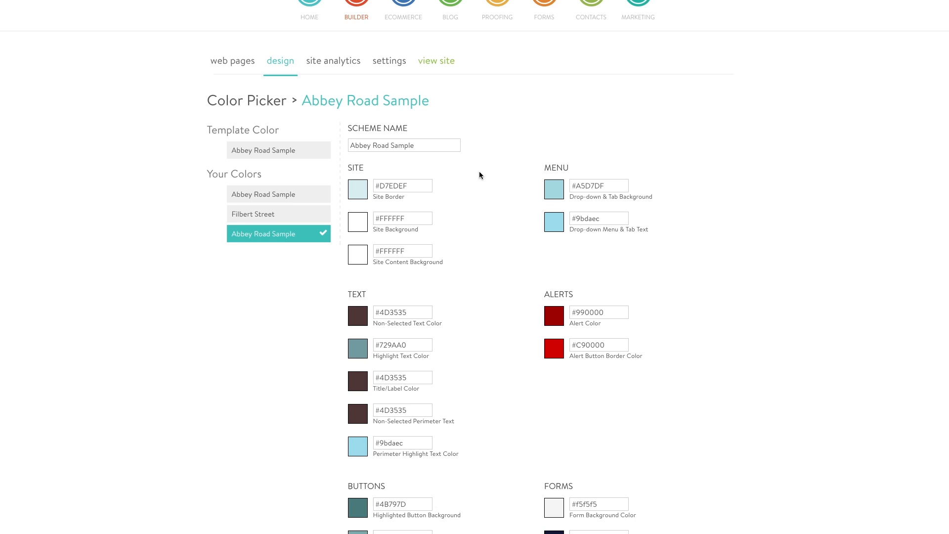
pyautogui.scroll(3)
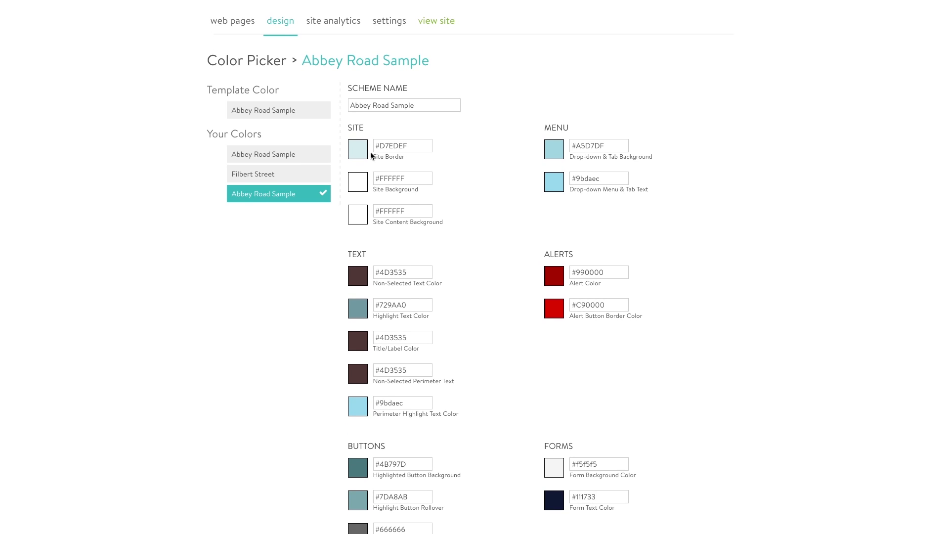
pyautogui.click(357, 147)
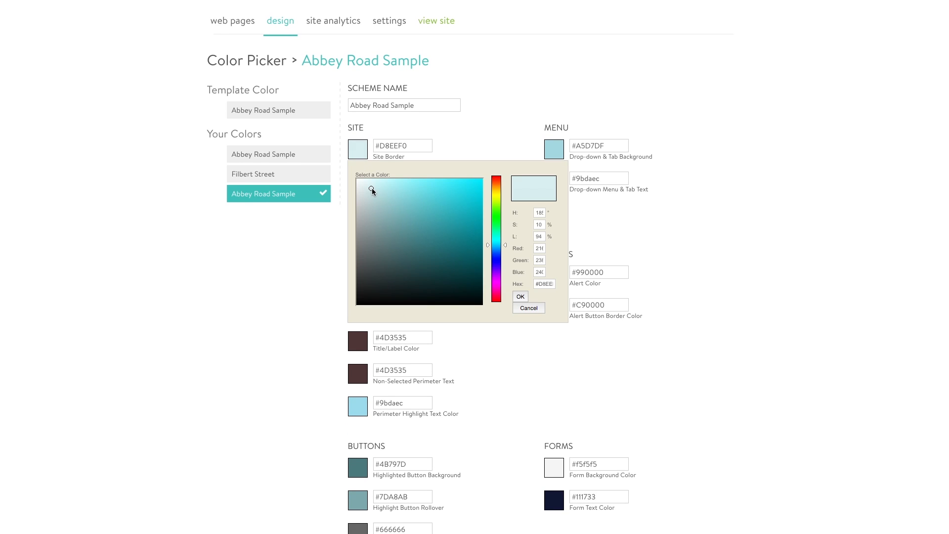
pyautogui.click(440, 240)
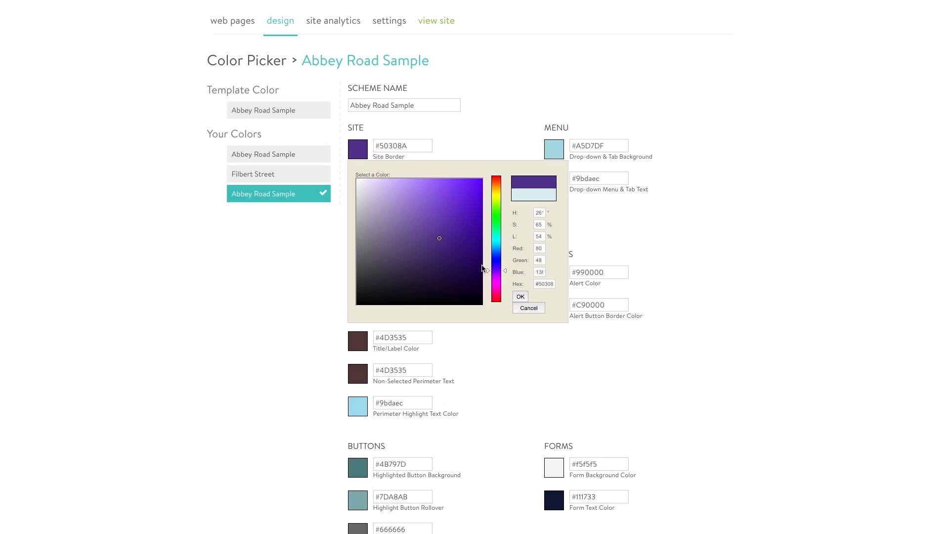
pyautogui.click(427, 218)
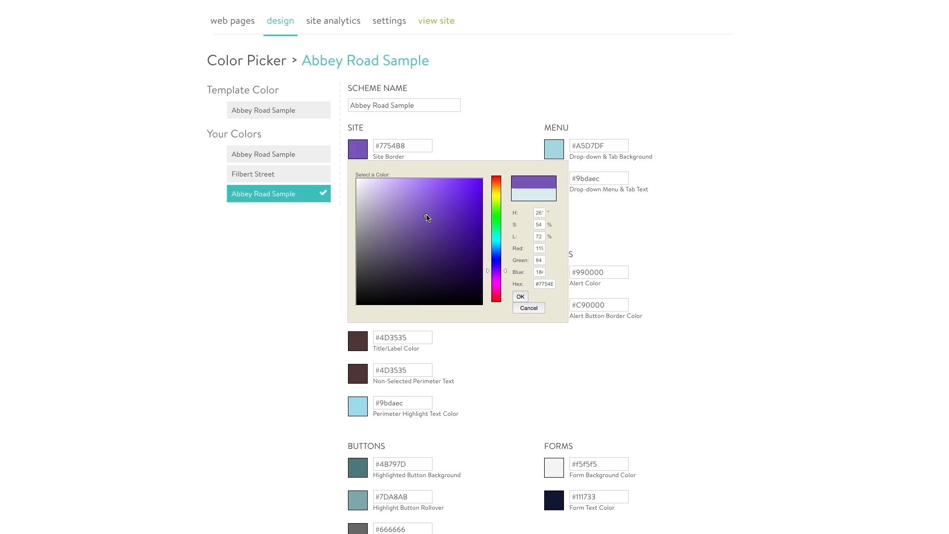
pyautogui.click(420, 204)
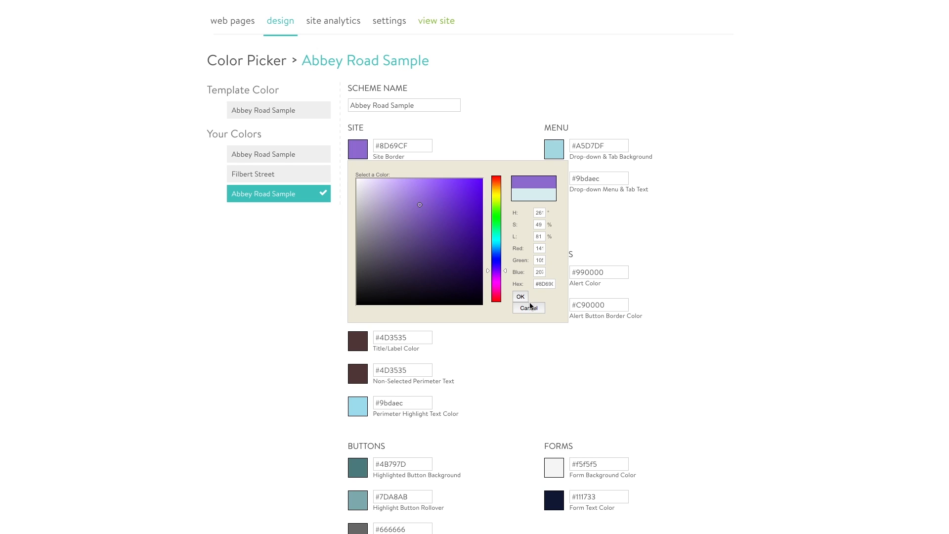
pyautogui.click(529, 308)
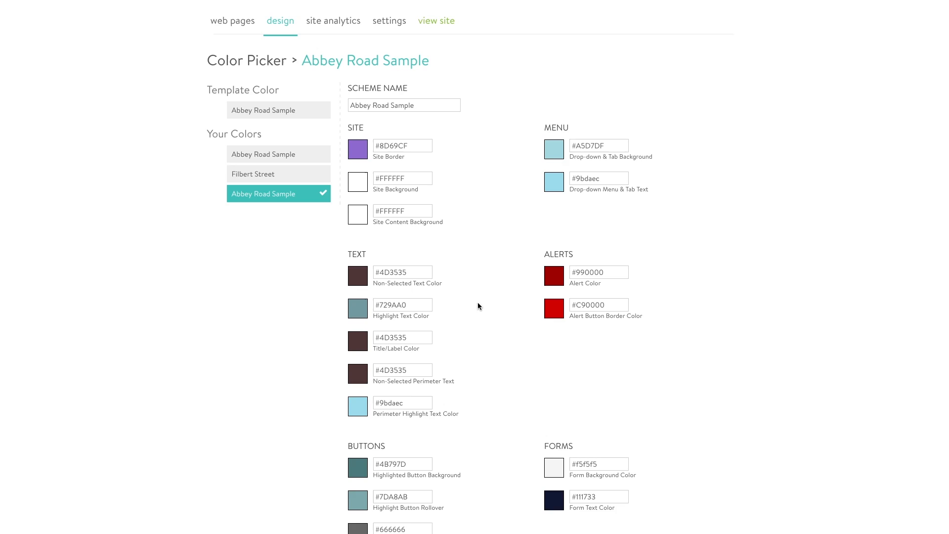
pyautogui.scroll(-3)
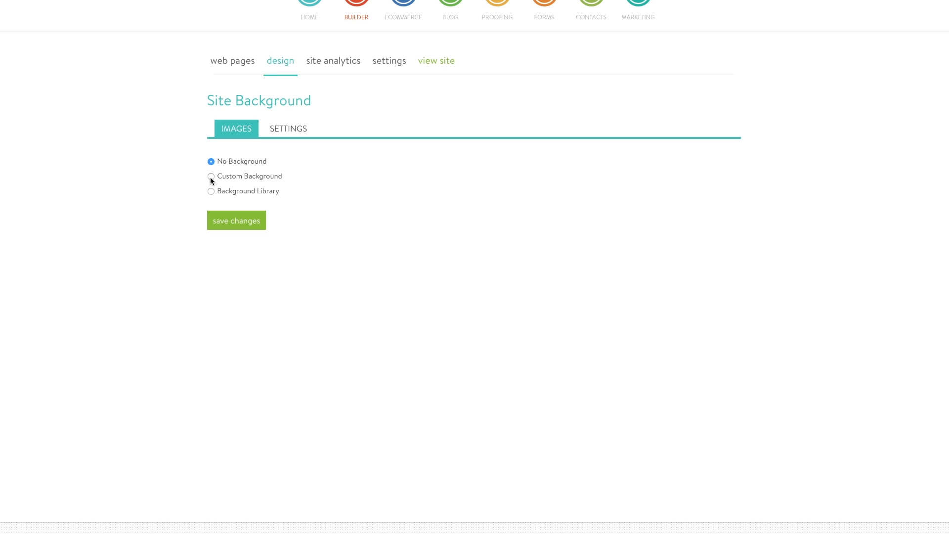
pyautogui.click(211, 191)
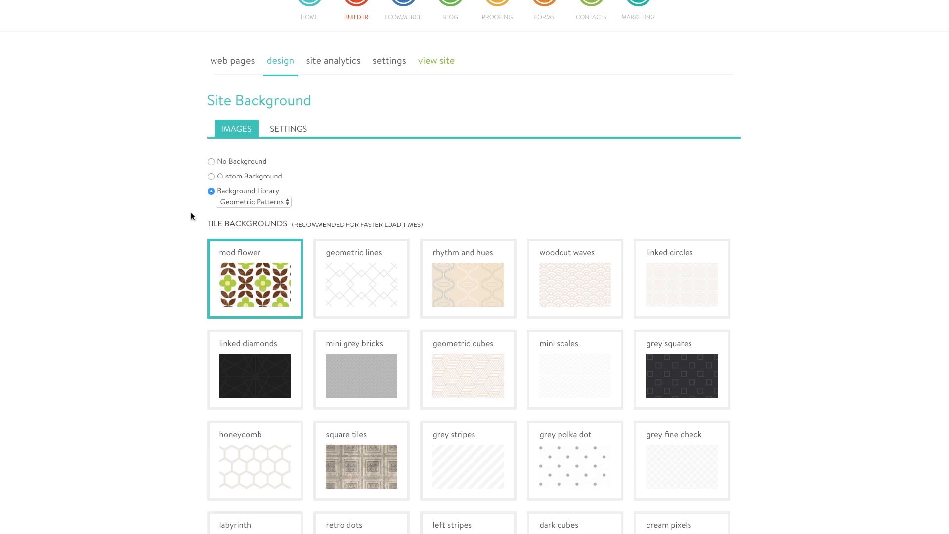
pyautogui.scroll(-3)
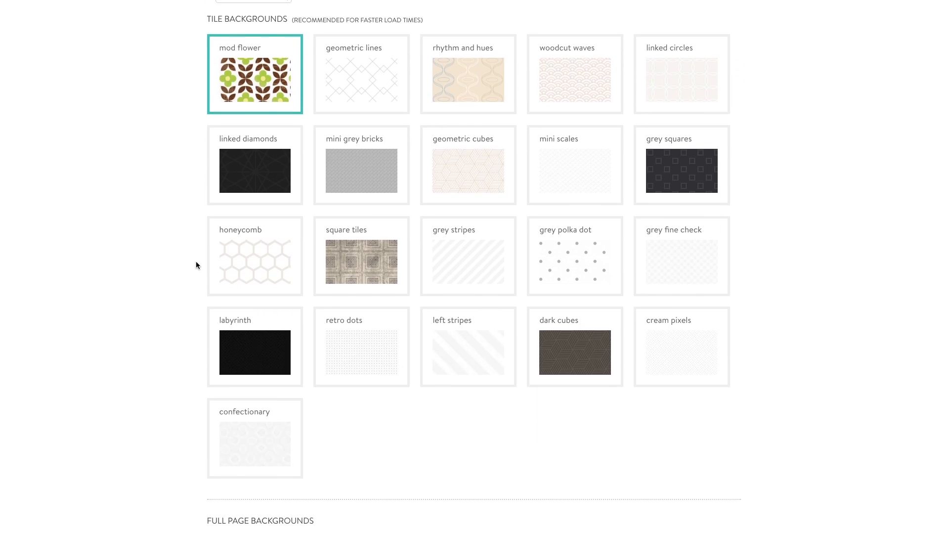
pyautogui.scroll(-3)
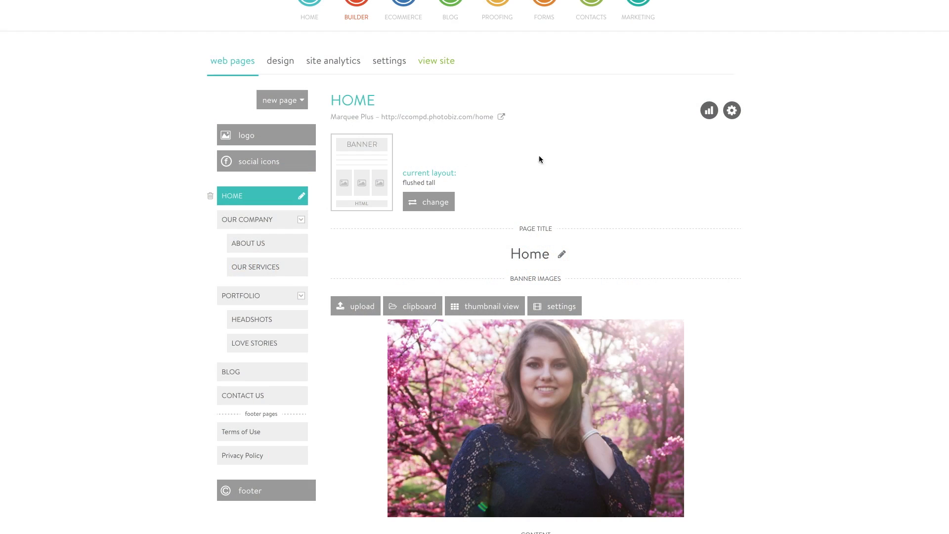
pyautogui.moveTo(709, 110)
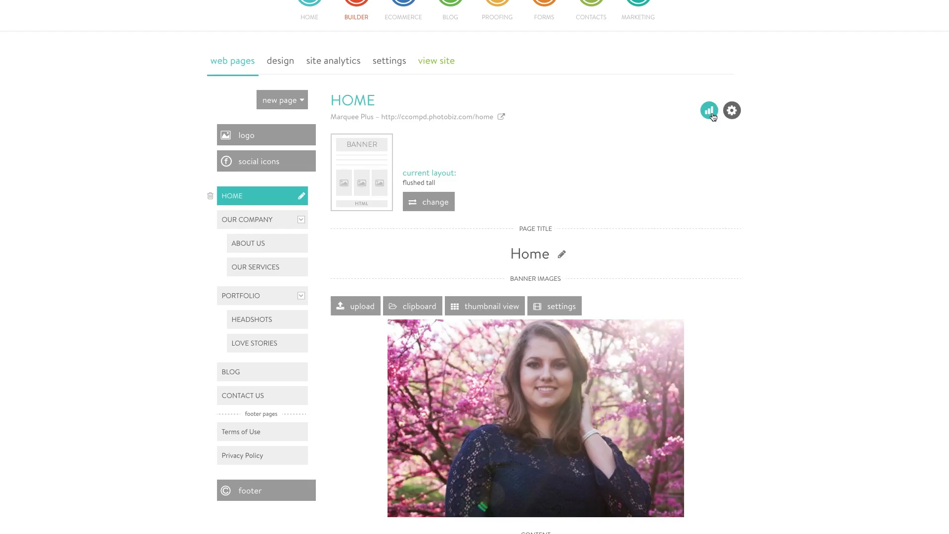
# Switch the Home page's SEO preferences to Custom.
pyautogui.click(709, 110)
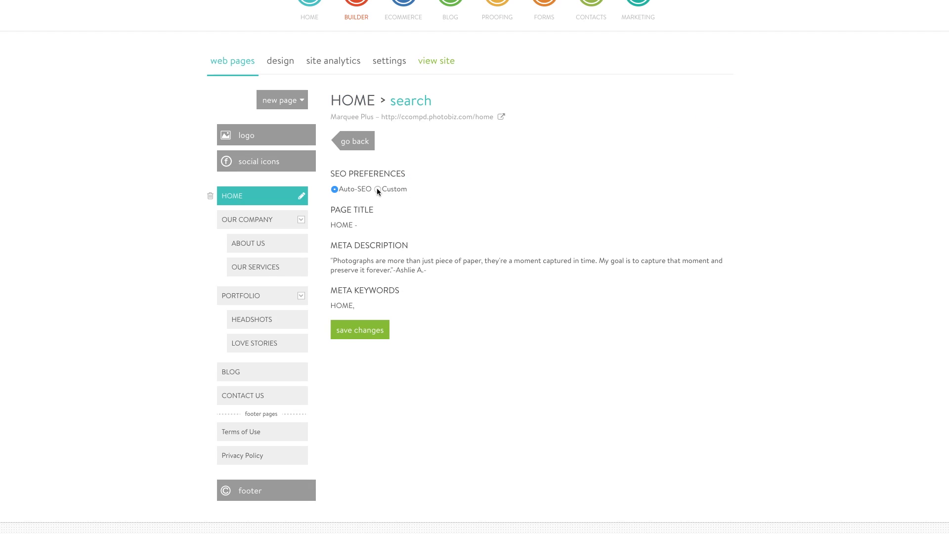
pyautogui.click(377, 189)
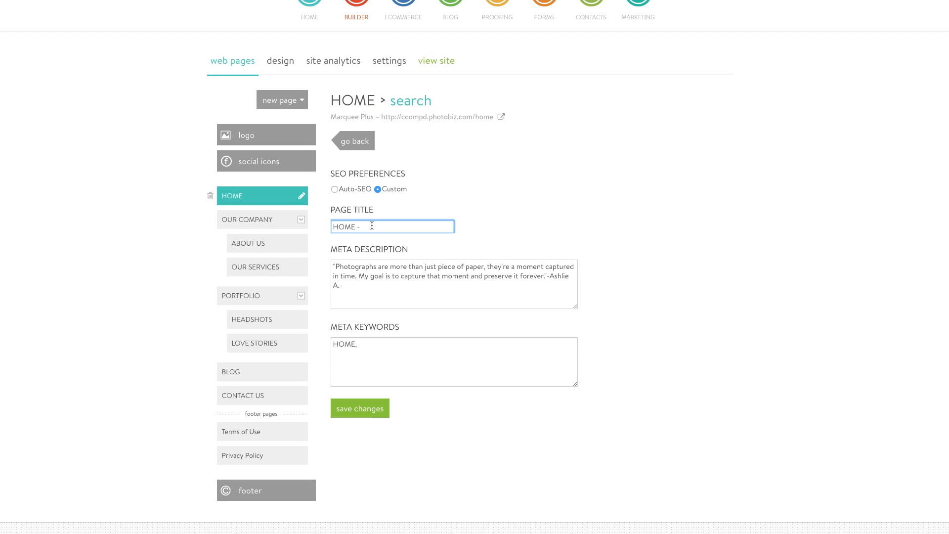
# Extend the page title with 'Ashlie A.', 'NY -', 'Portraits,' and 'Fine Art'.
pyautogui.write('Ashlie A. Photography - New York')
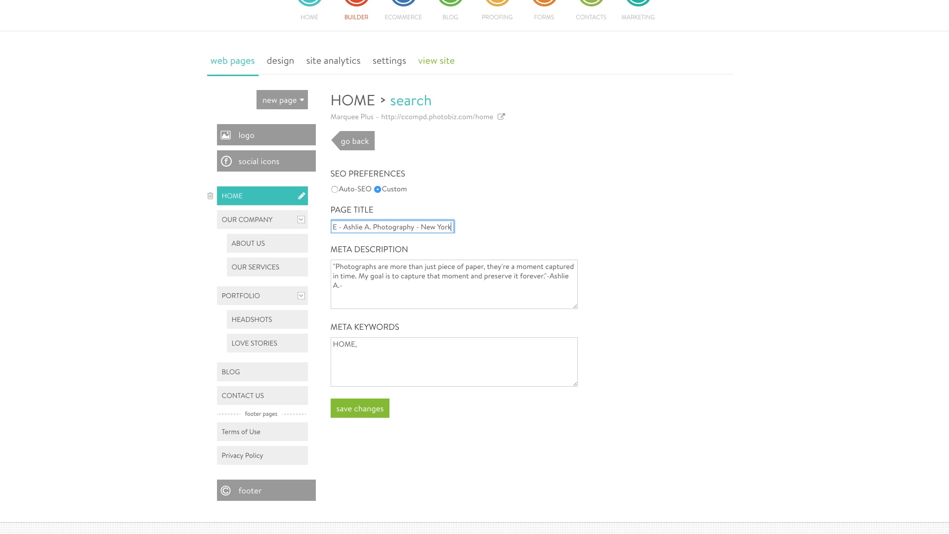
pyautogui.write(', NY -')
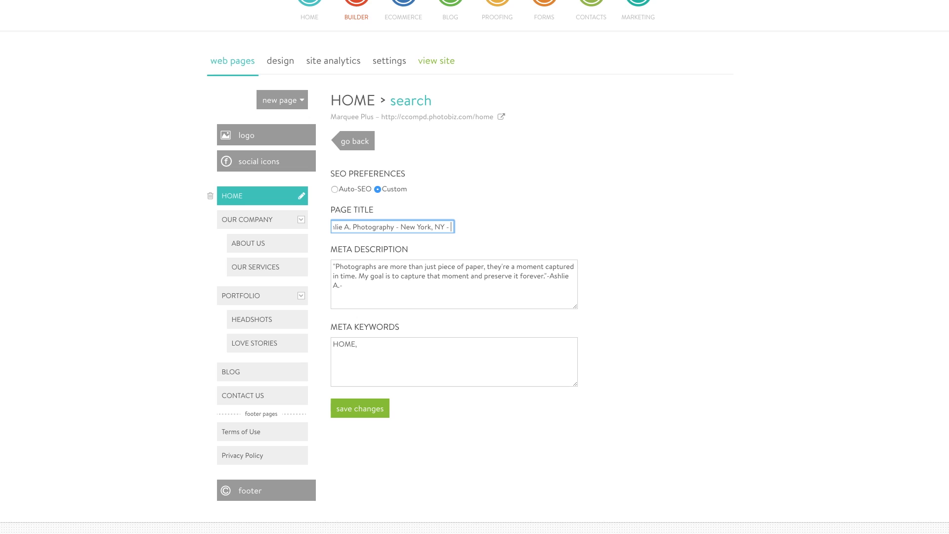
pyautogui.write('Portraits,')
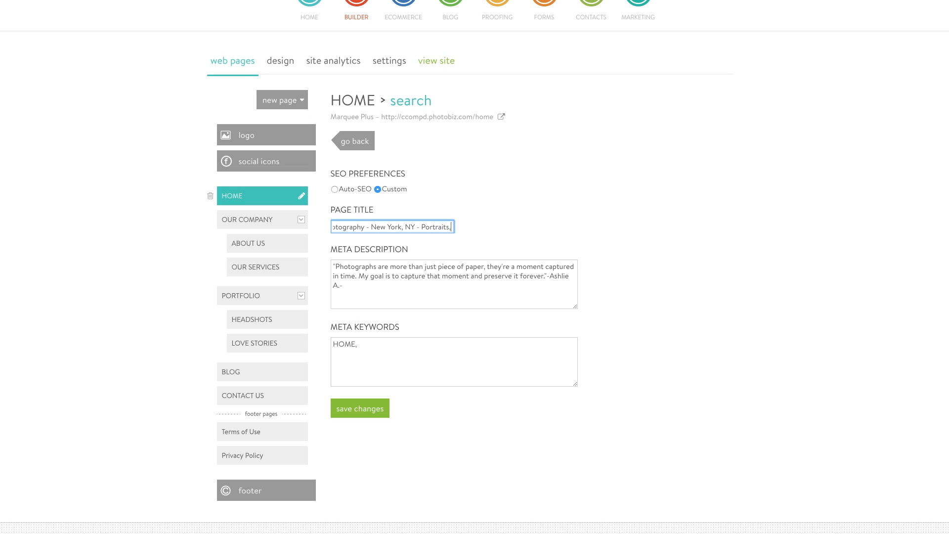
pyautogui.write(', Fine Art')
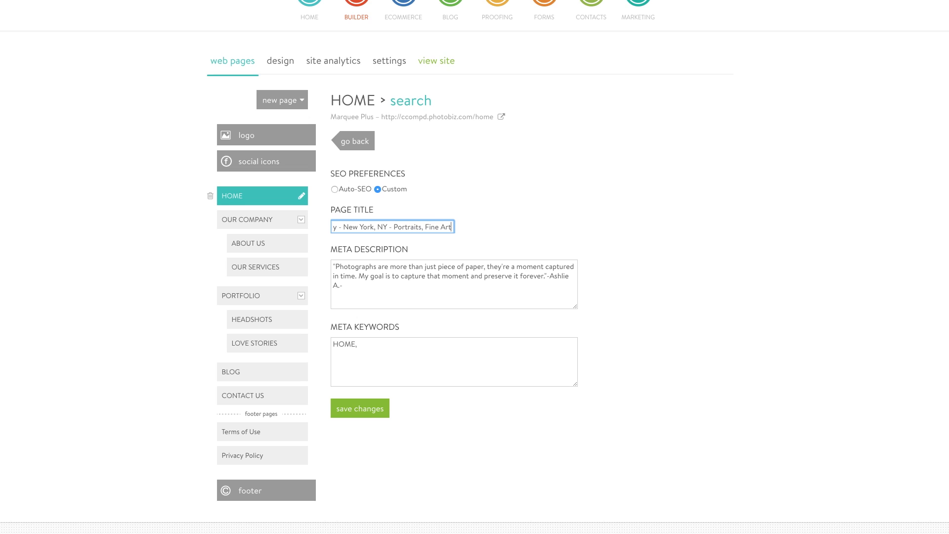
pyautogui.write(', Se')
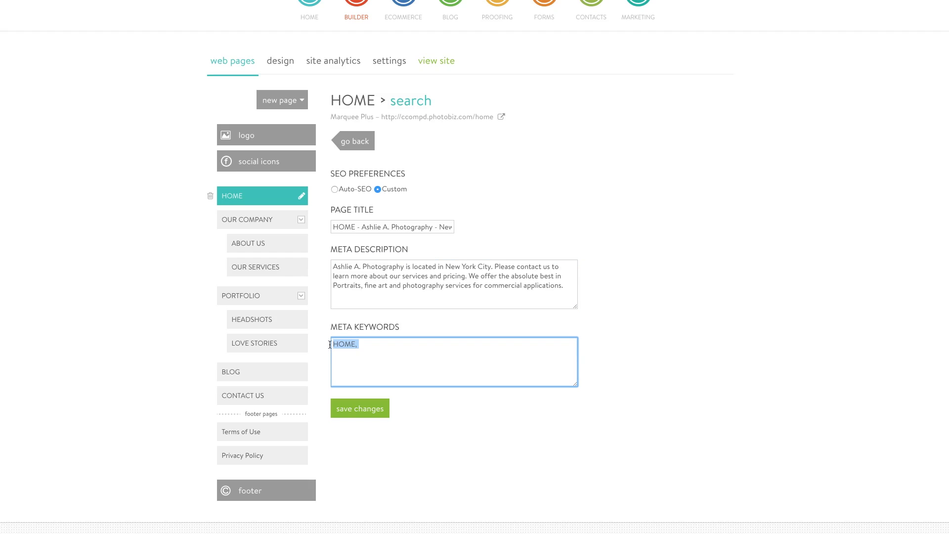
# Enter 'Ashlie A. Photography, New York City,' as meta description and keywords.
pyautogui.write('Ashlie A.')
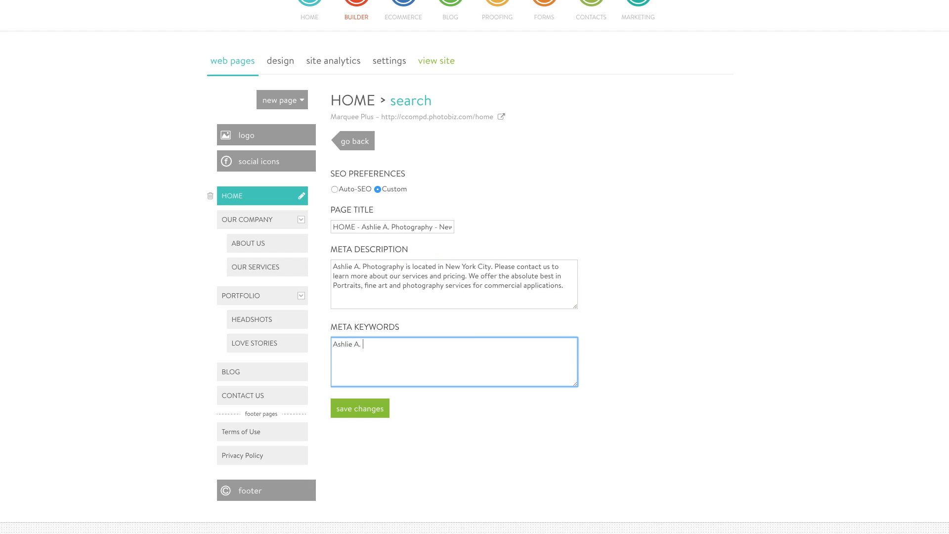
pyautogui.write('Photography')
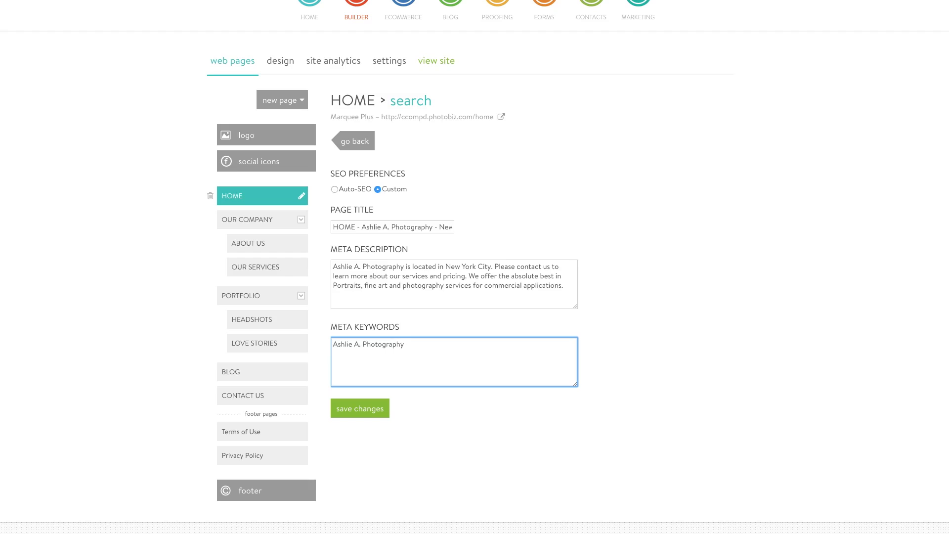
pyautogui.write(', New Yor')
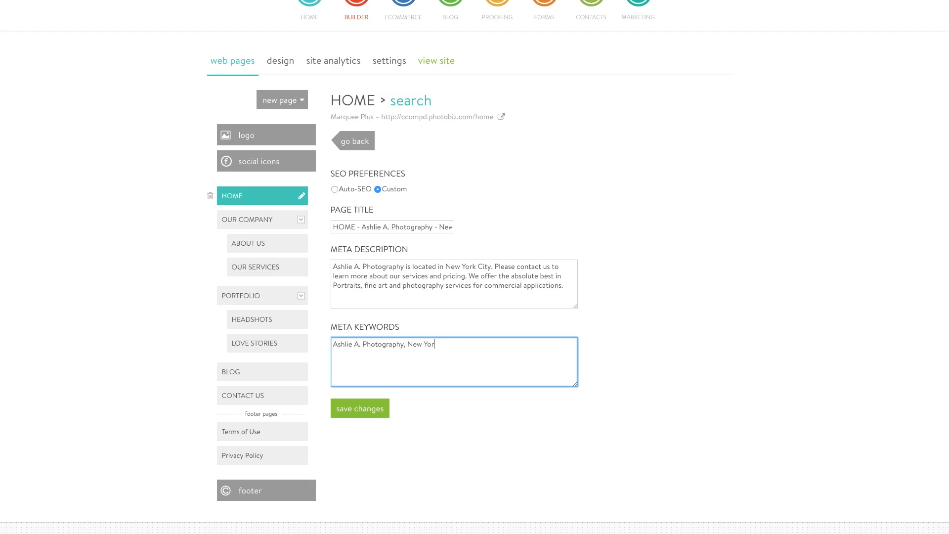
pyautogui.write('k City, New York')
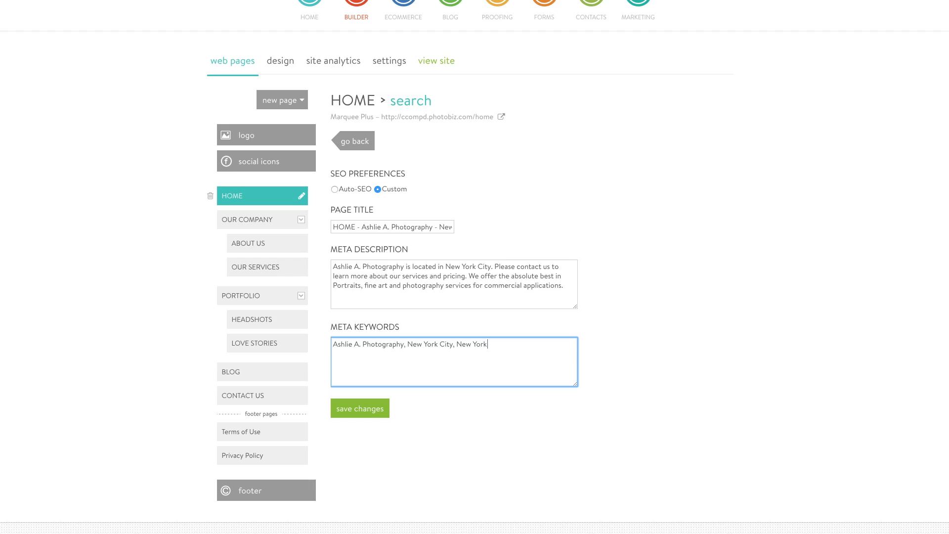
# Add 'Portraits, Fine Art, Images' to the Home page meta keywords.
pyautogui.write(', Portraits')
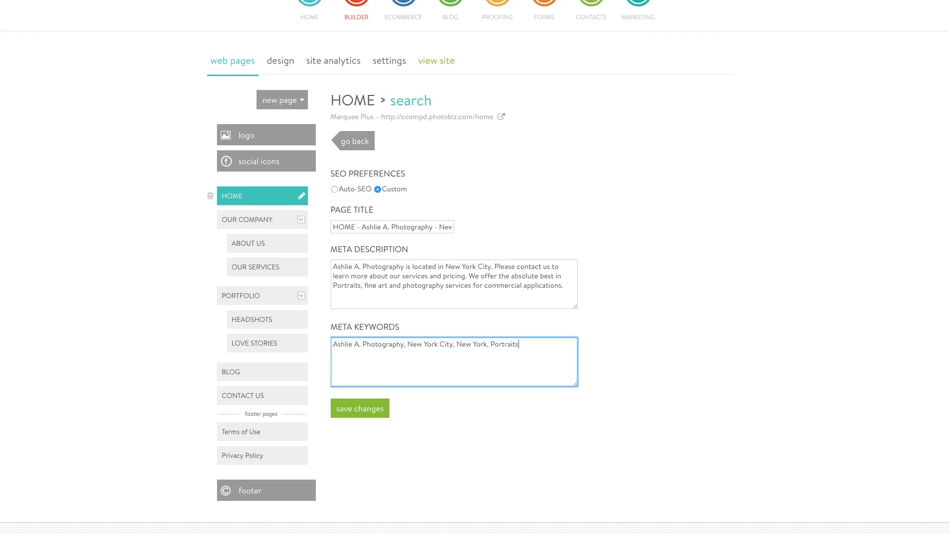
pyautogui.write(', Fine A')
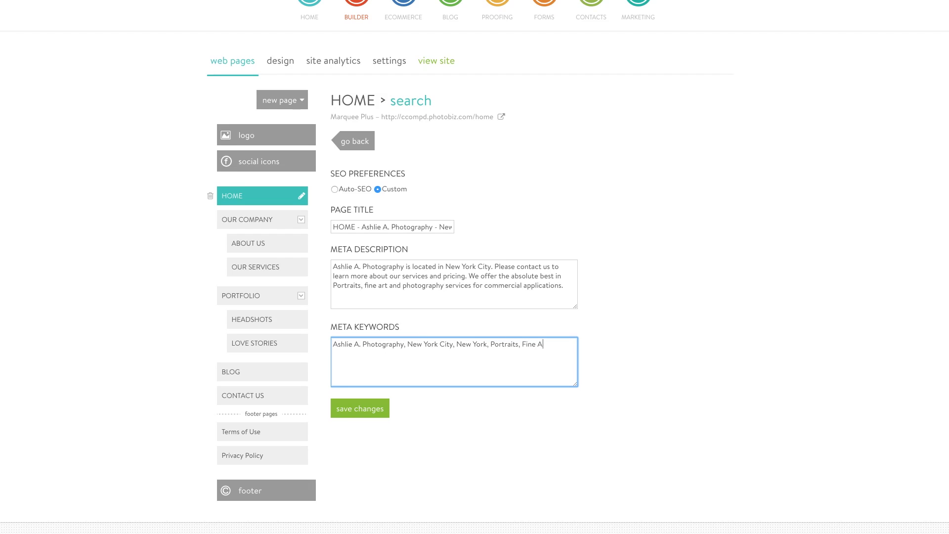
pyautogui.write('rt,')
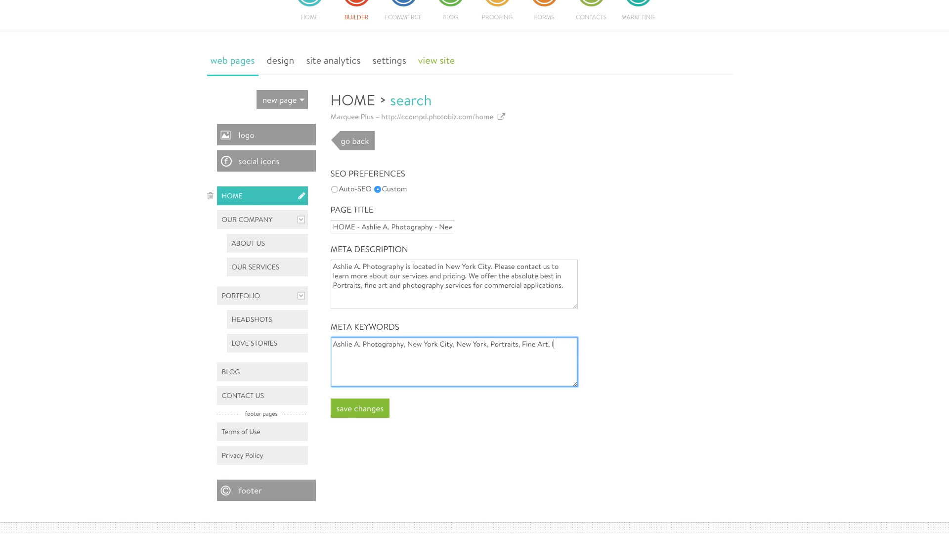
pyautogui.write('Images')
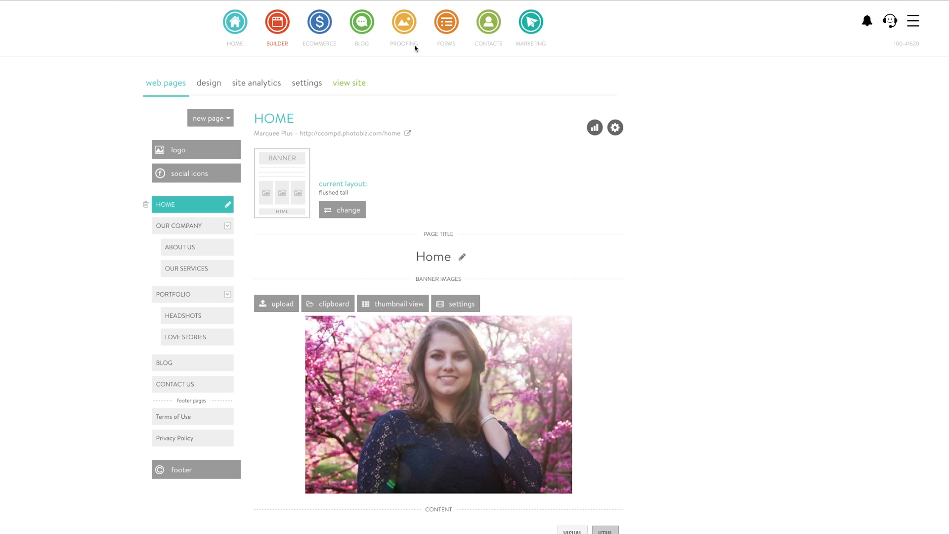
pyautogui.moveTo(826, 56)
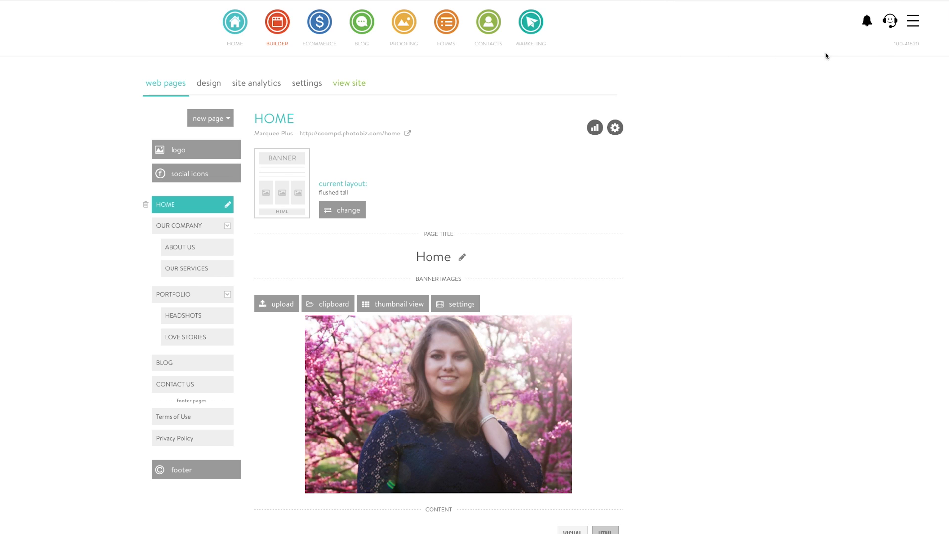
# Go to Domains from the account menu and start a domain setup request.
pyautogui.click(913, 21)
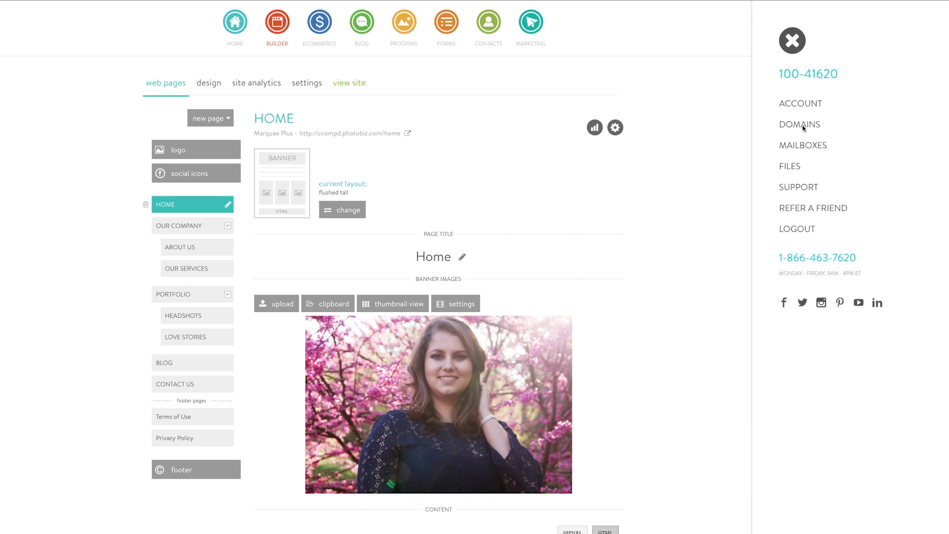
pyautogui.click(800, 124)
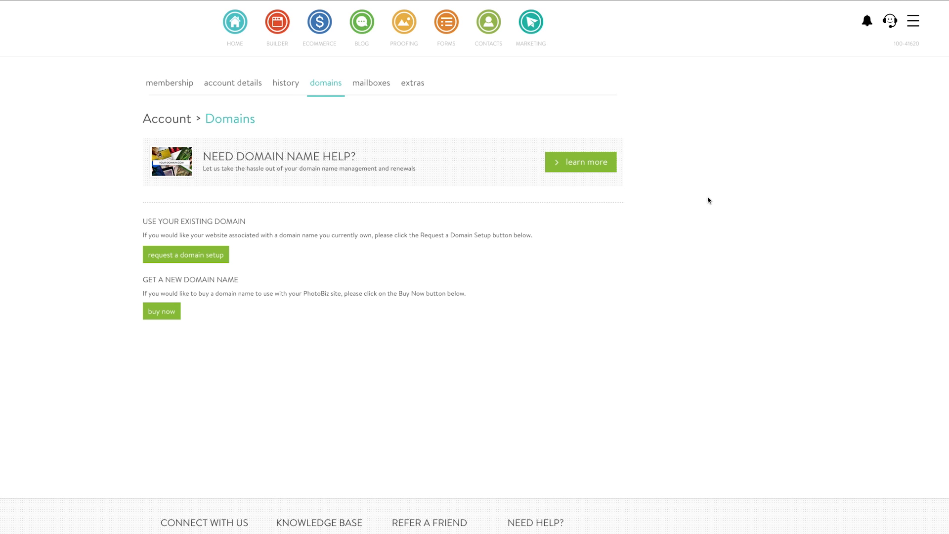
pyautogui.moveTo(161, 311)
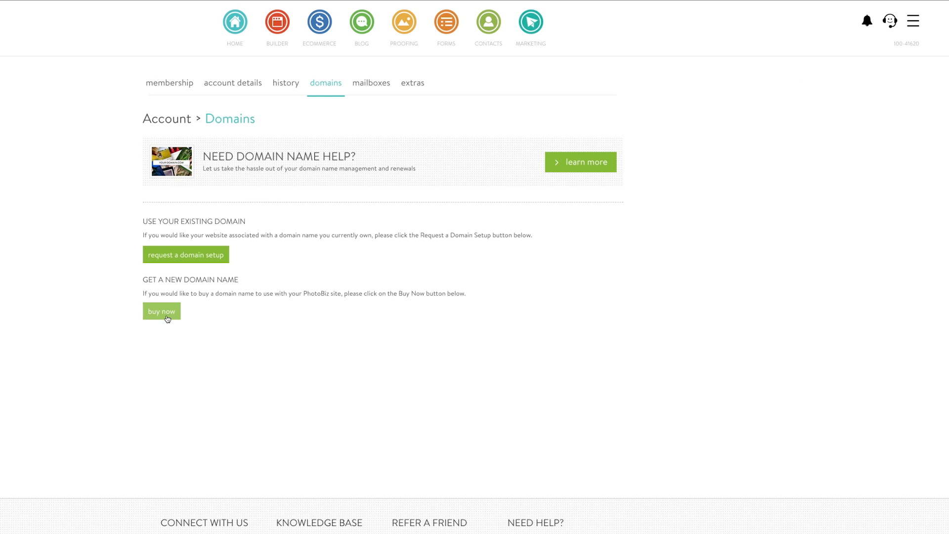
pyautogui.click(185, 254)
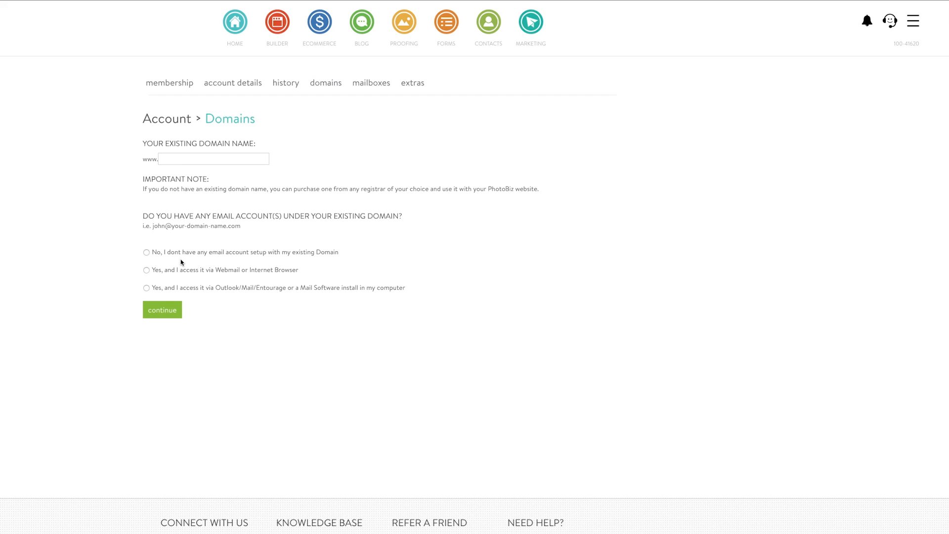
# Enter ashlieaphotography.com as the domain and choose Webmail for email access.
pyautogui.write('ashlieap')
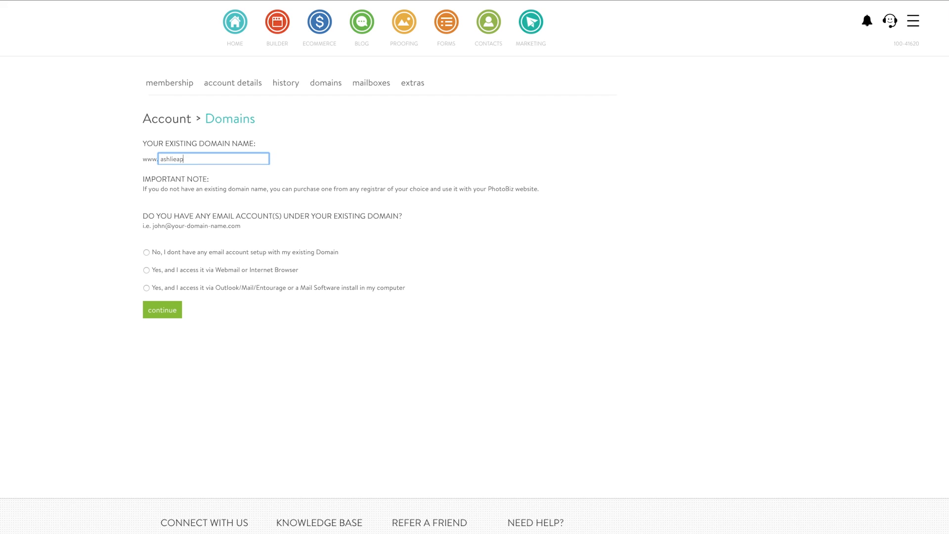
pyautogui.write('hotography.com')
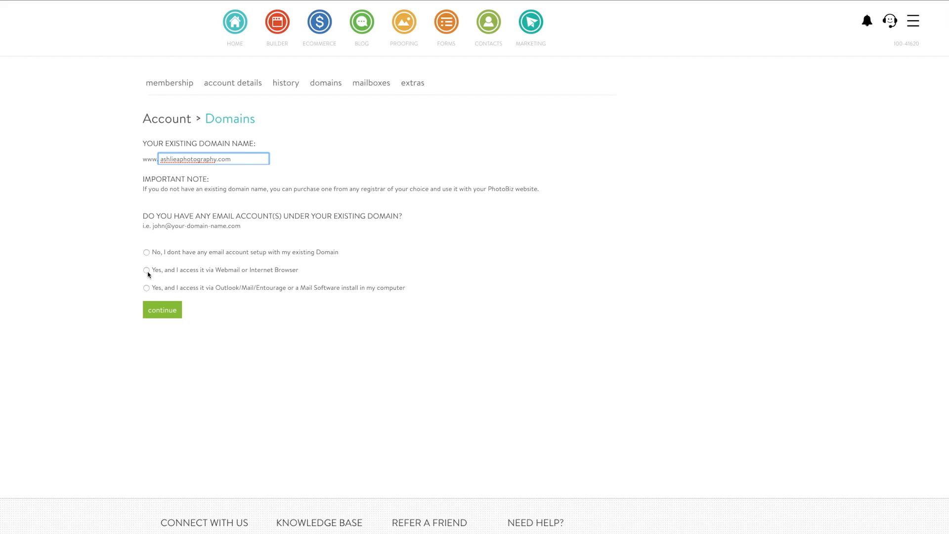
pyautogui.click(146, 270)
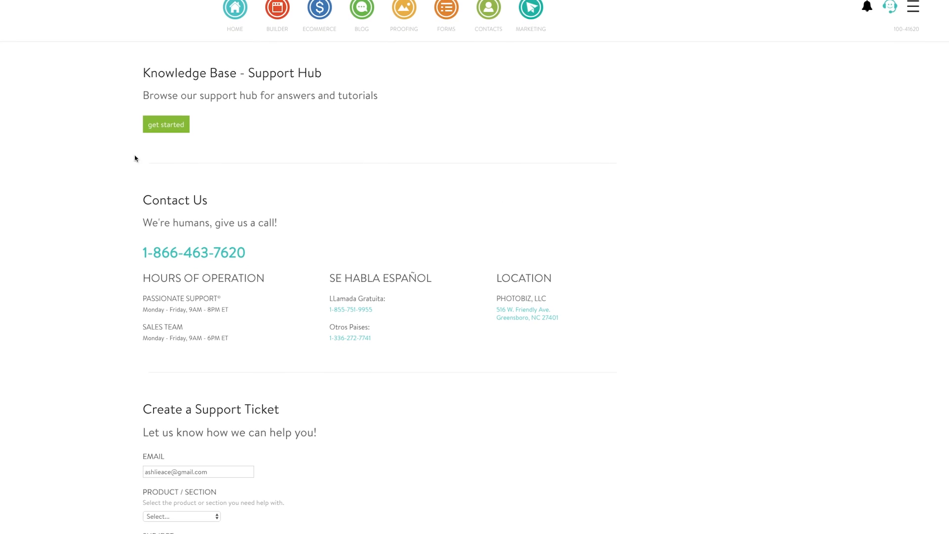
# Scroll the support hub to the Contact Us and support ticket sections.
pyautogui.scroll(-3)
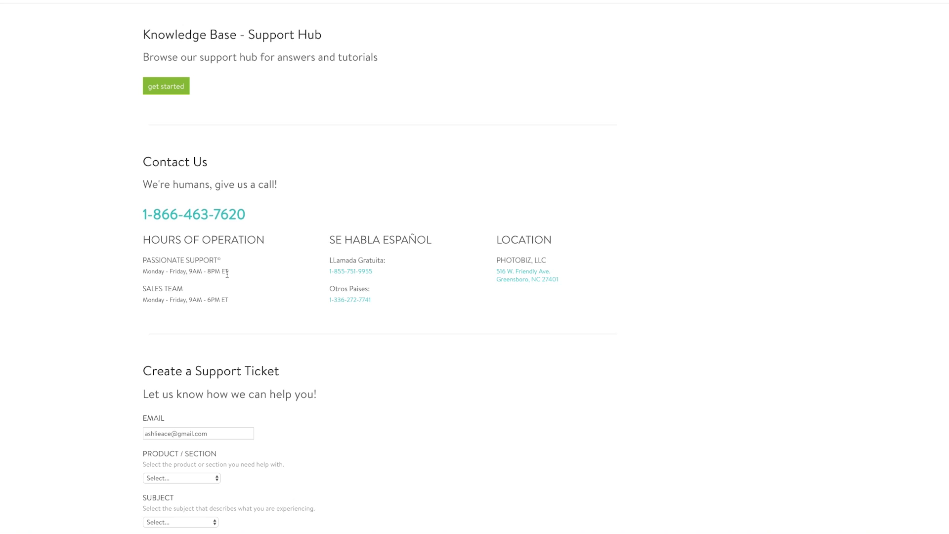
pyautogui.moveTo(231, 276)
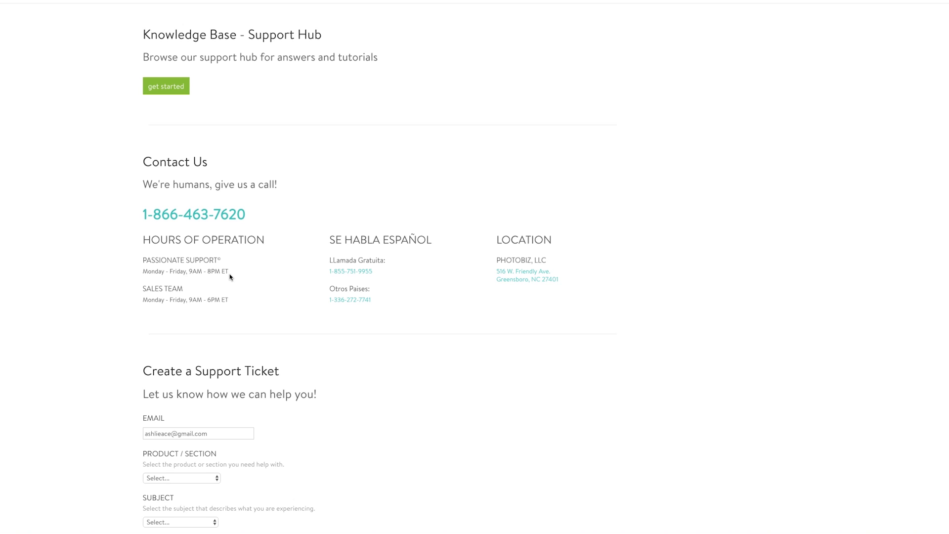